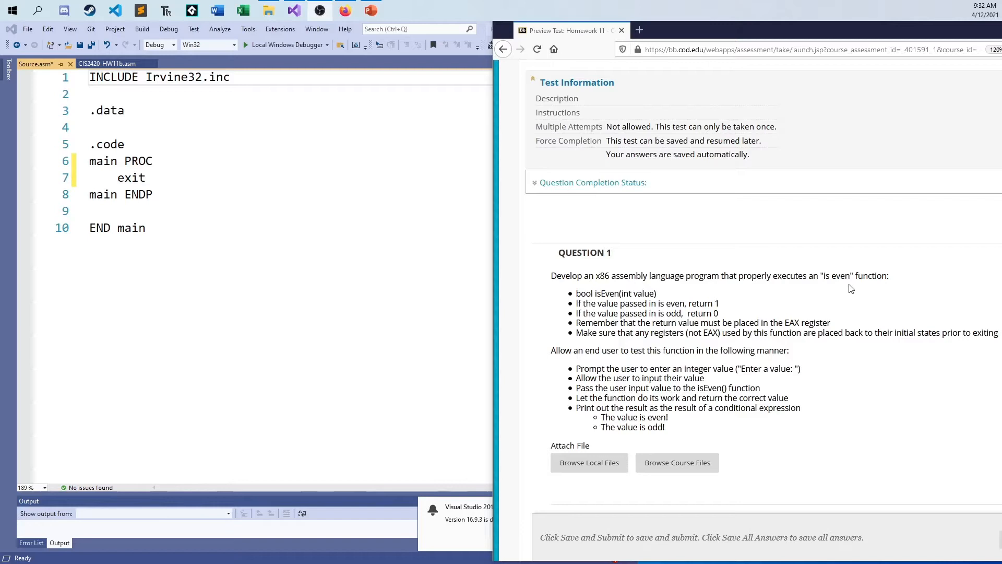
mouse_move(588, 289)
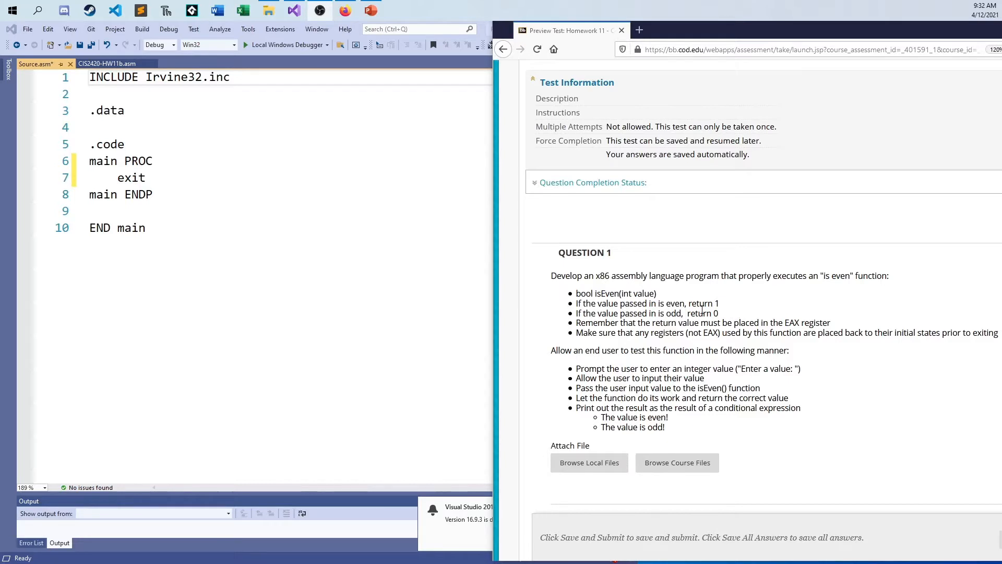
mouse_move(742, 408)
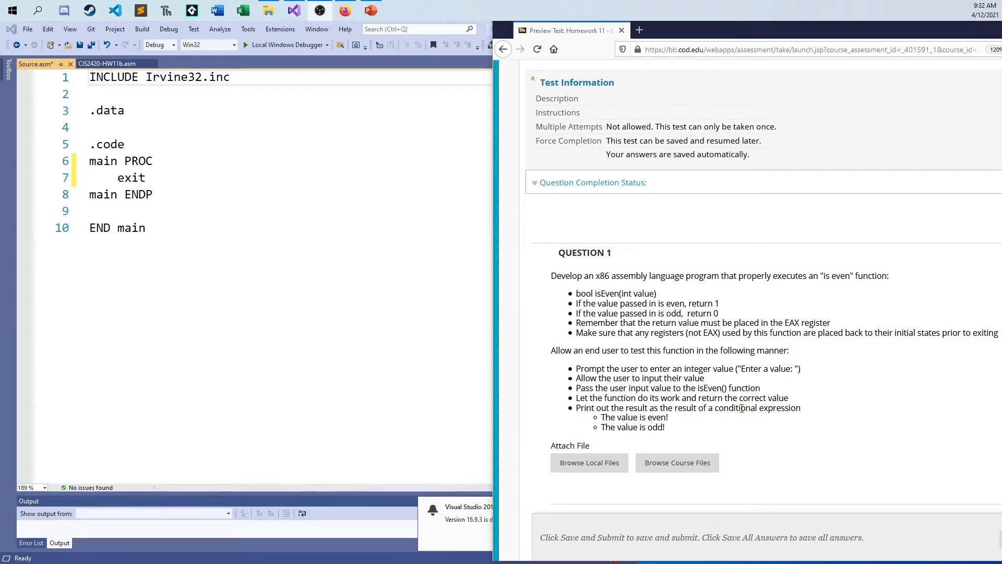
mouse_move(912, 372)
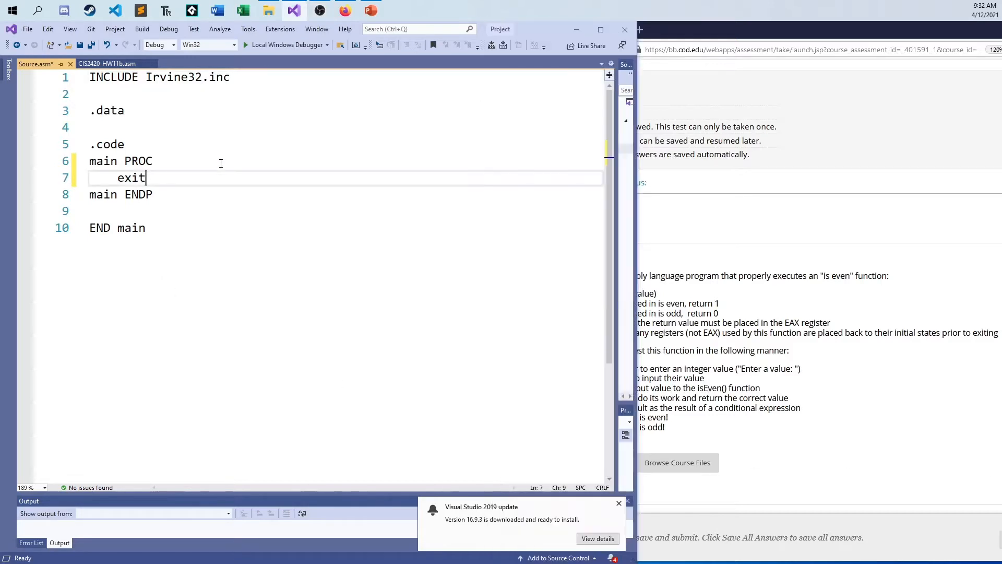
mouse_move(560, 245)
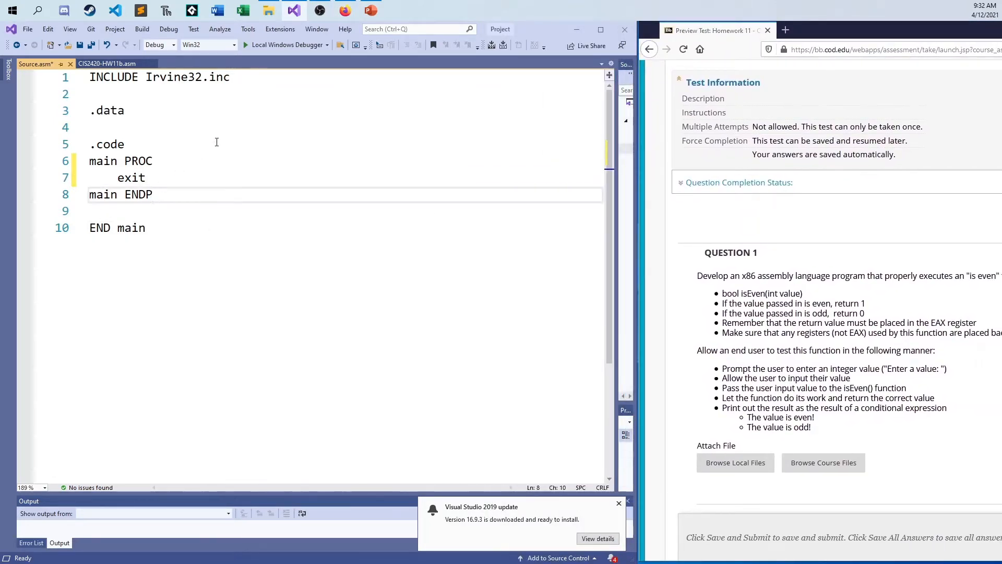
Define prompt BYTE "Enter a value: ",0 in the .data section.
type("p")
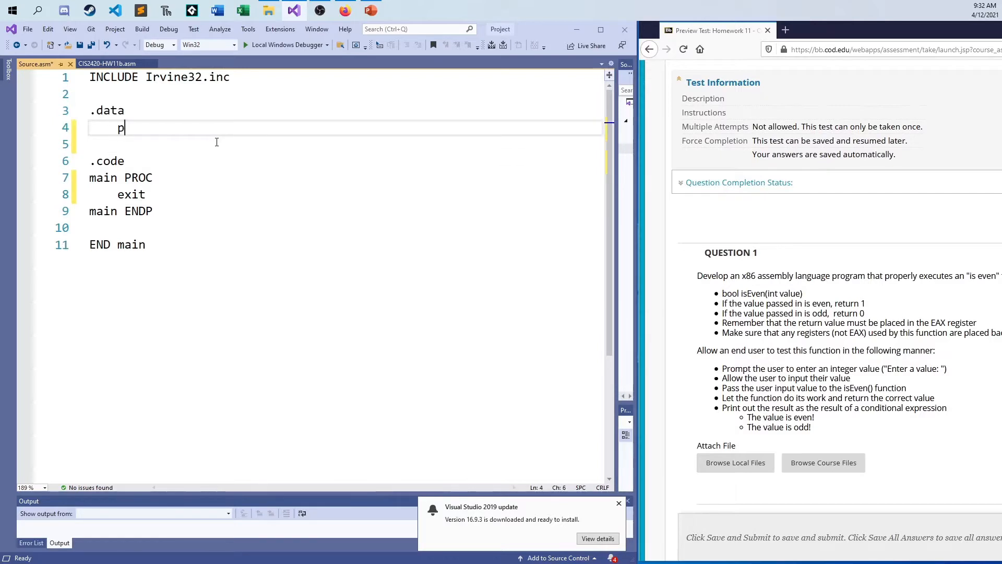
type("rompt BYTE")
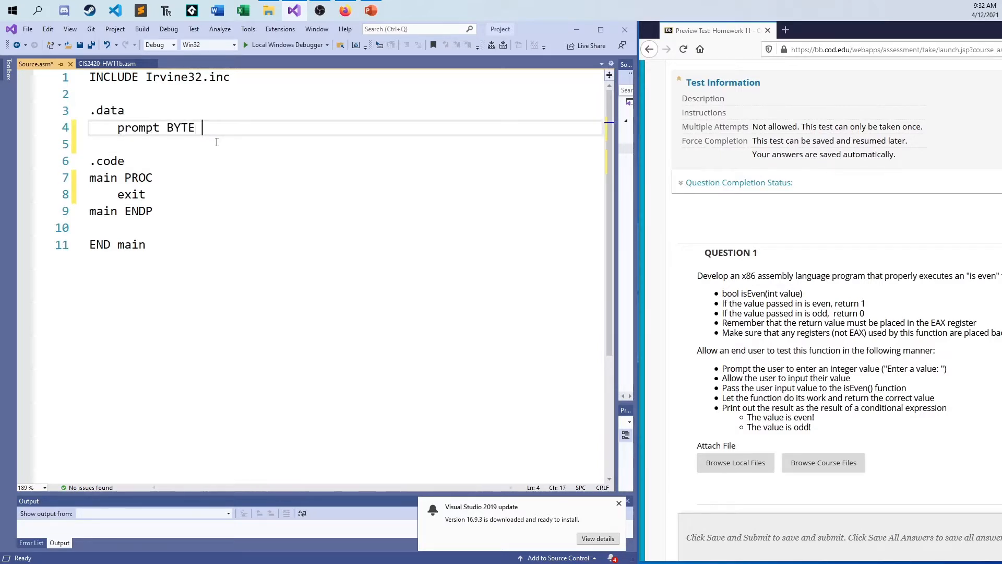
type("\"ENter a\"")
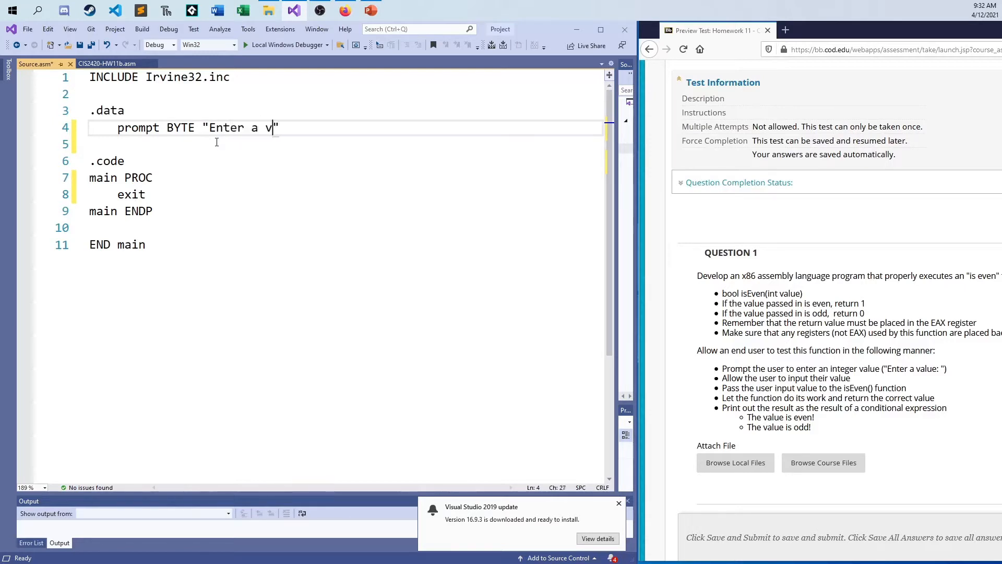
type("alue:")
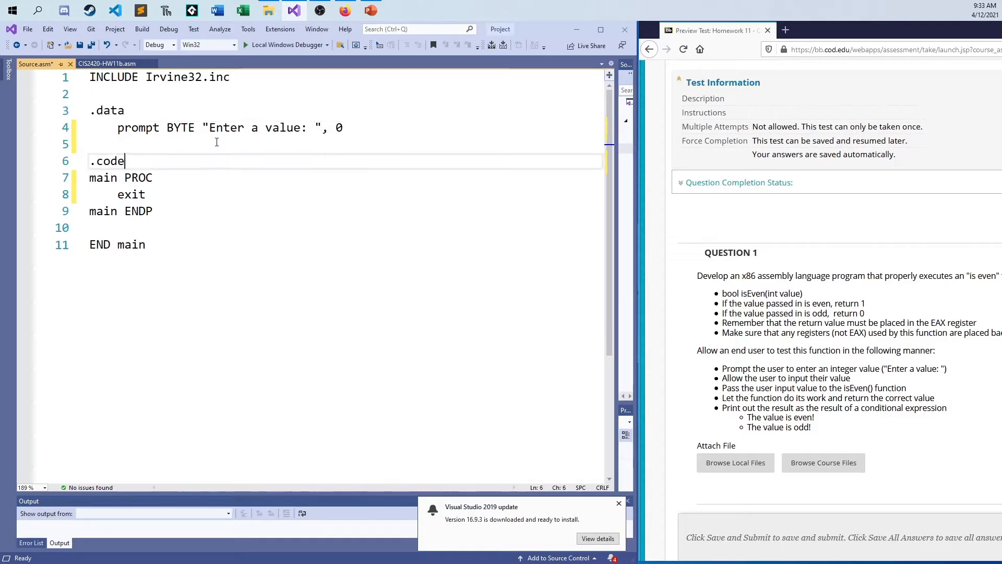
In main, load OFFSET prompt into EDX and call WriteString to display it.
type("mov")
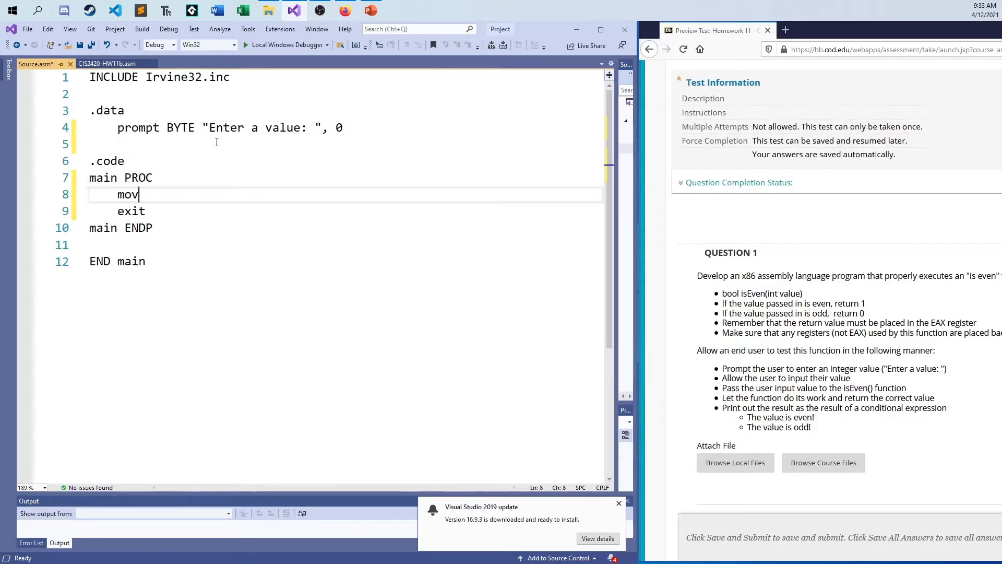
type("edx, O")
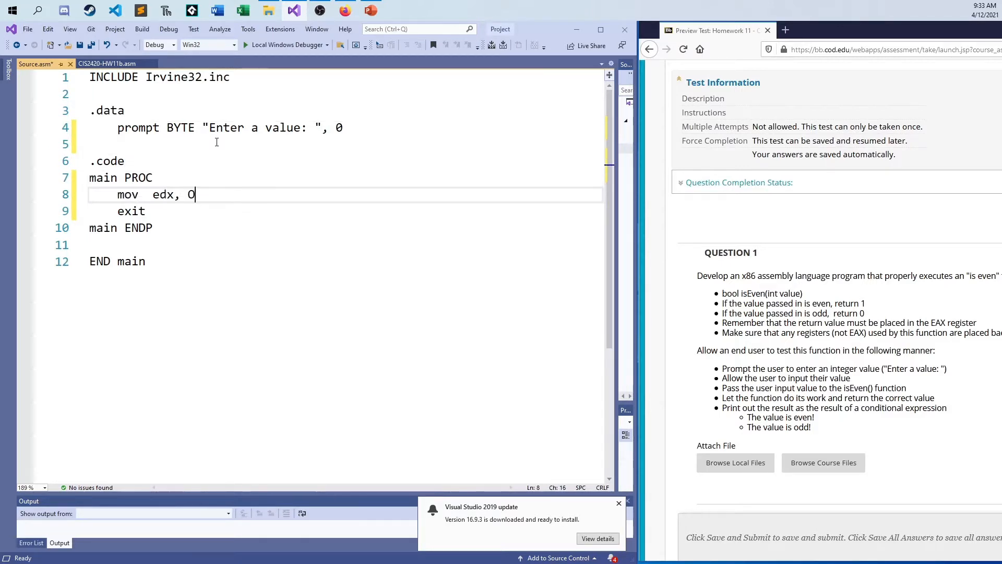
type("FFSET prop")
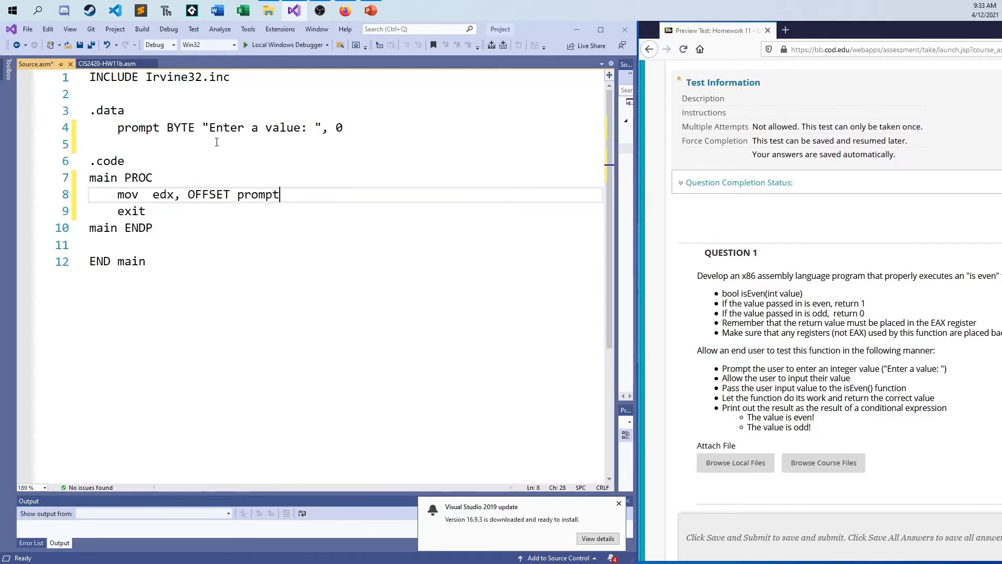
type("call Write")
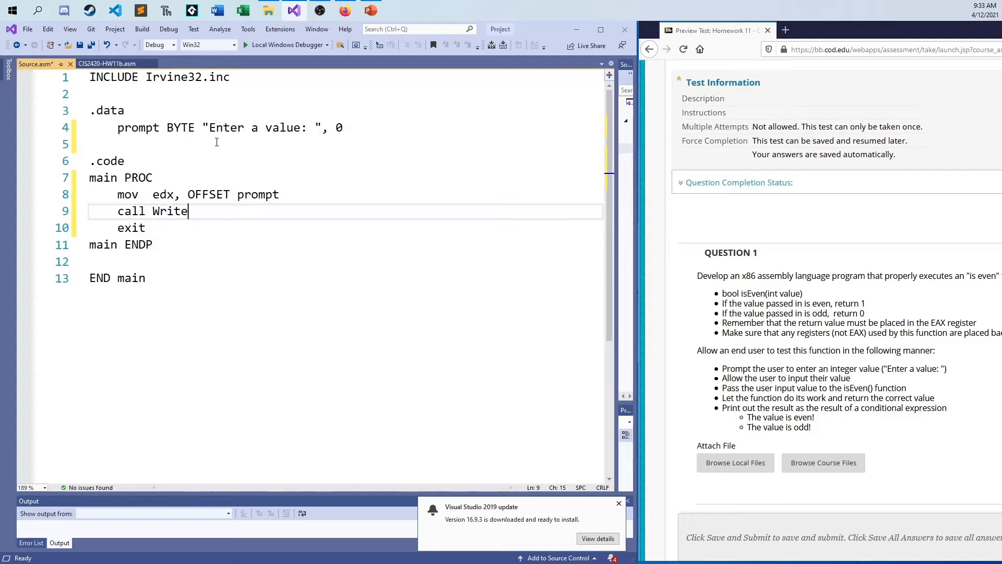
type("tring")
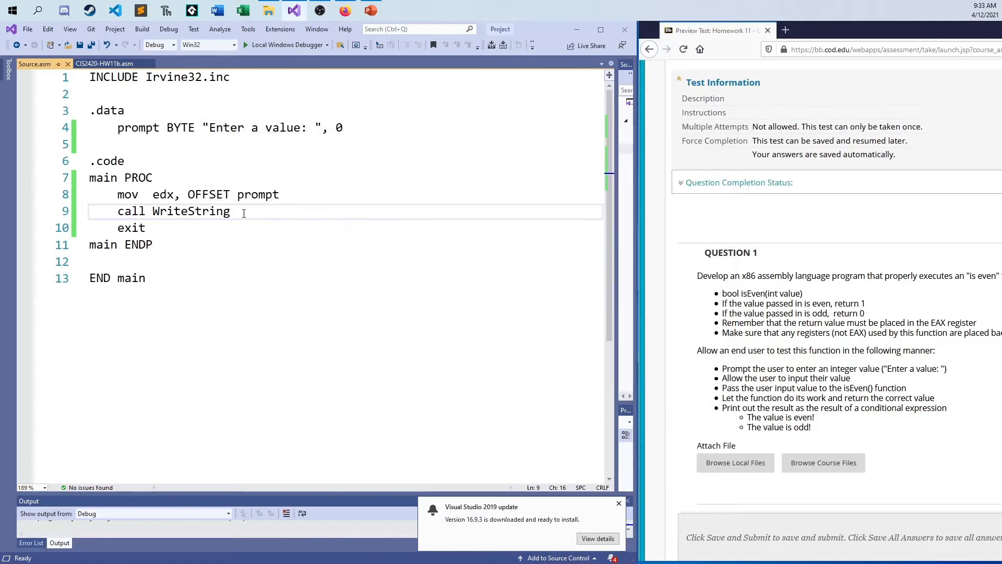
Add call ReadInt and call IsEven to main after the prompt.
type("c")
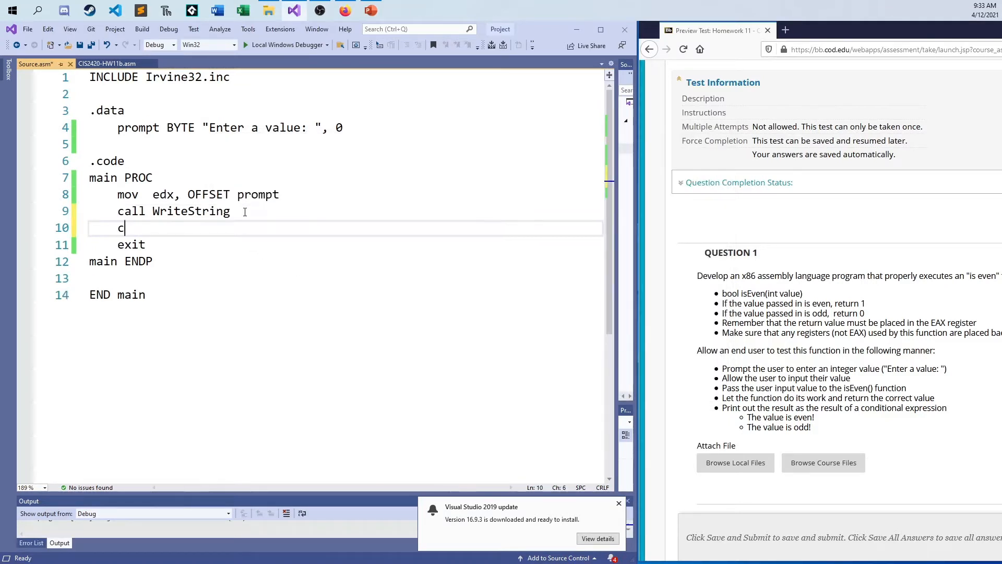
type("all")
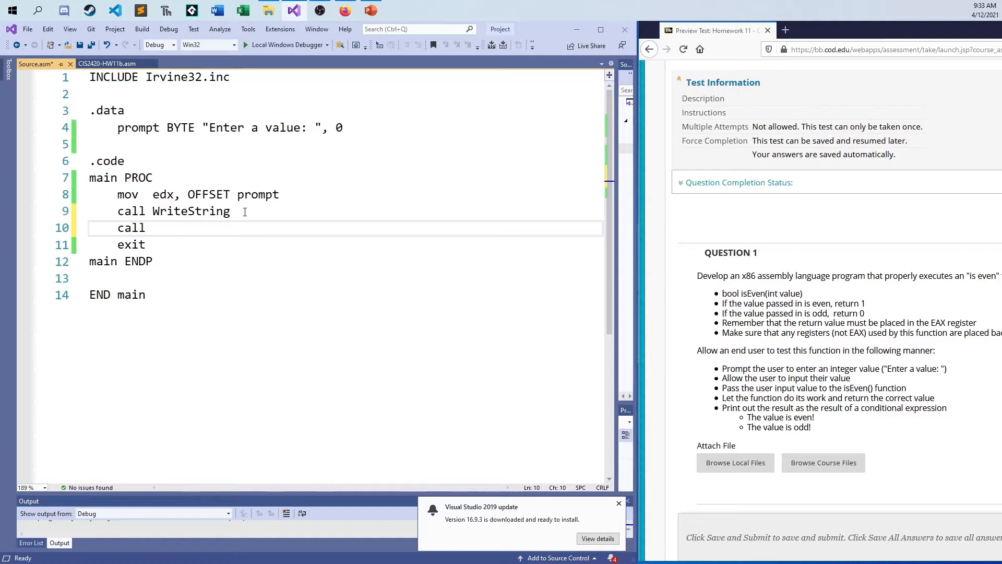
type("ReadInt")
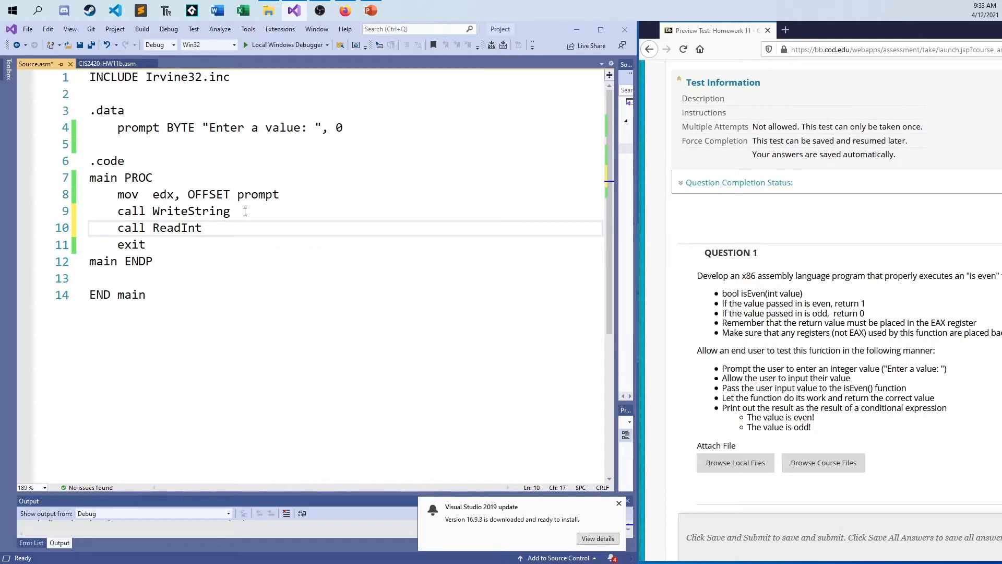
key("enter")
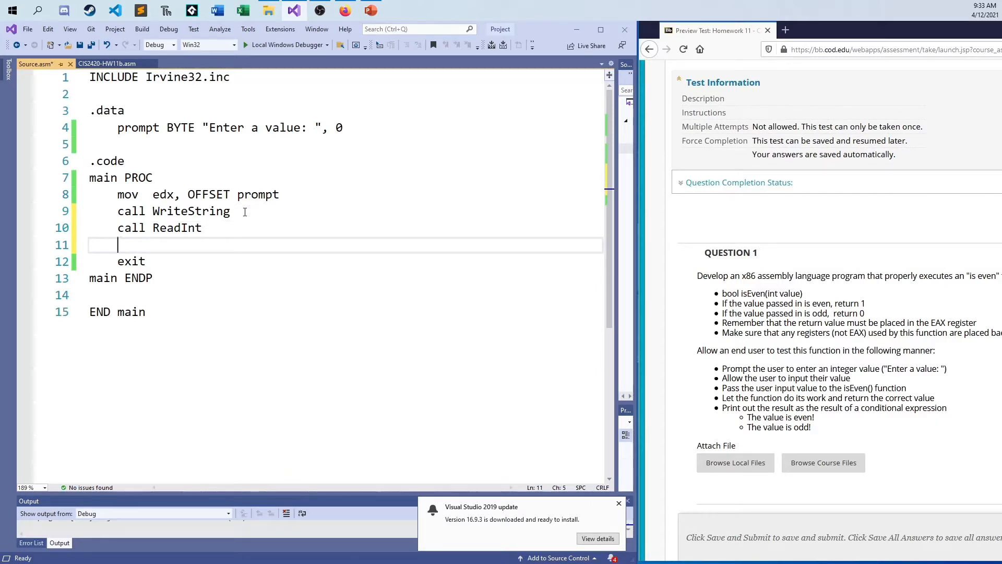
type("call")
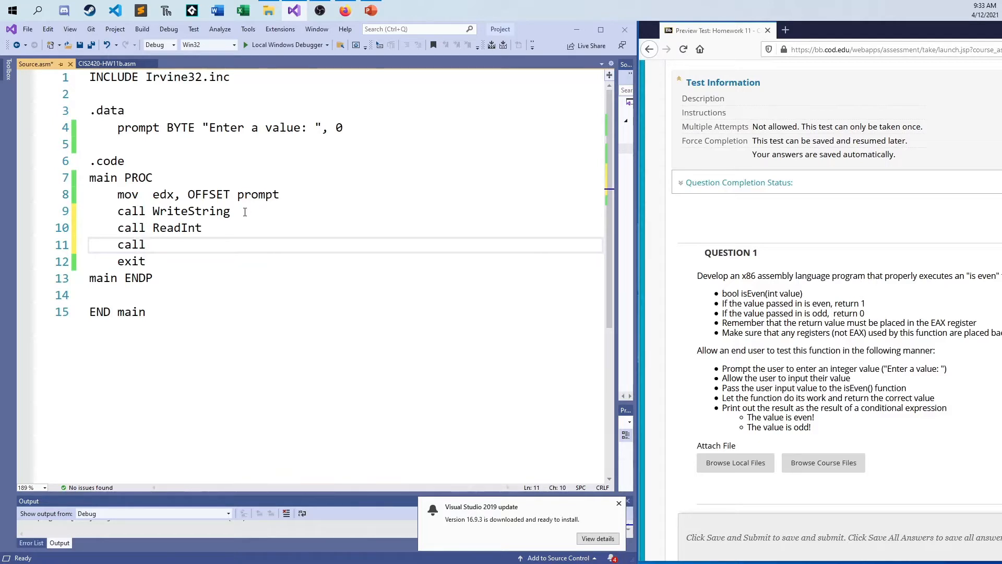
type("IsEven")
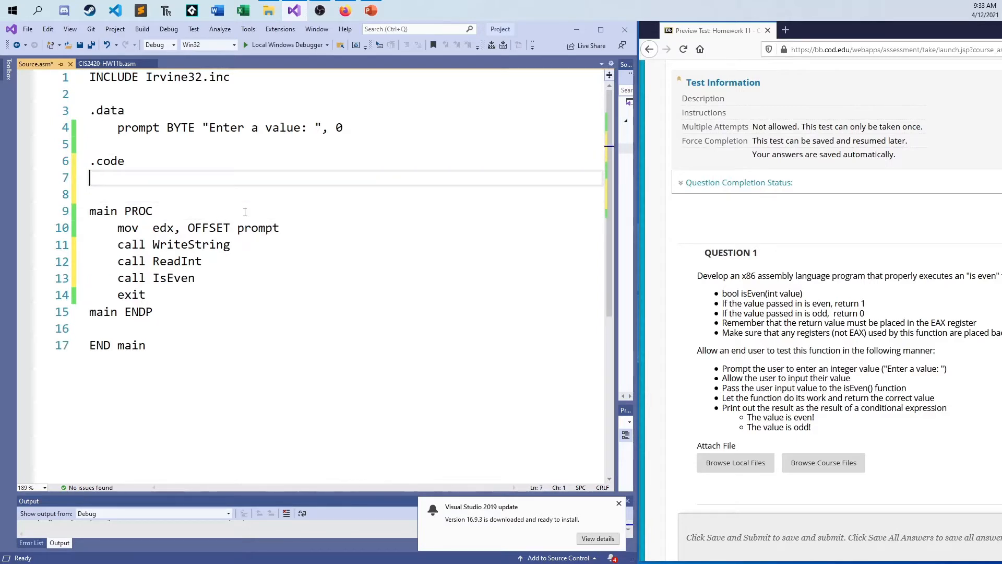
Create an empty IsEven PROC with ret and IsEven ENDP above main.
type("IsE")
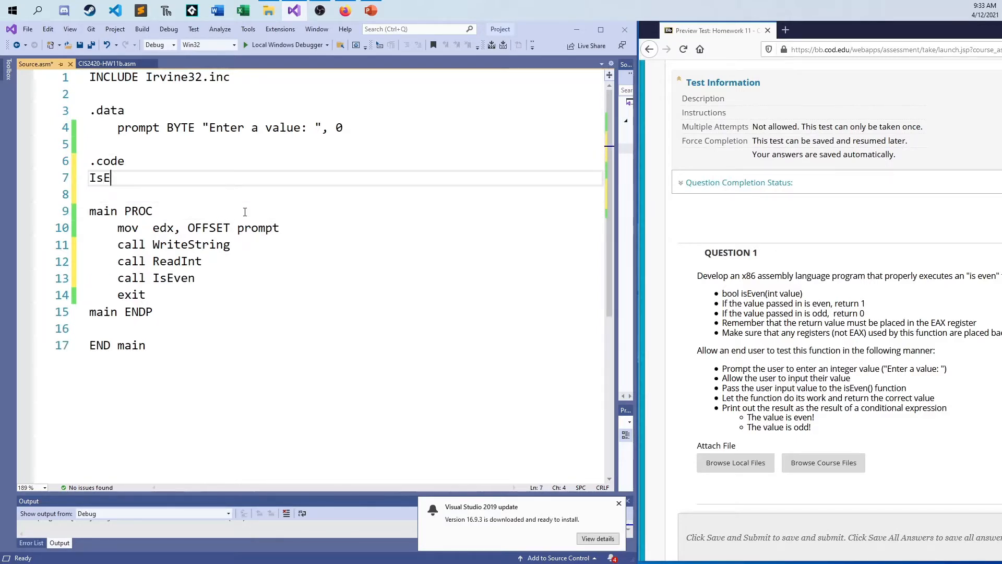
key("enter")
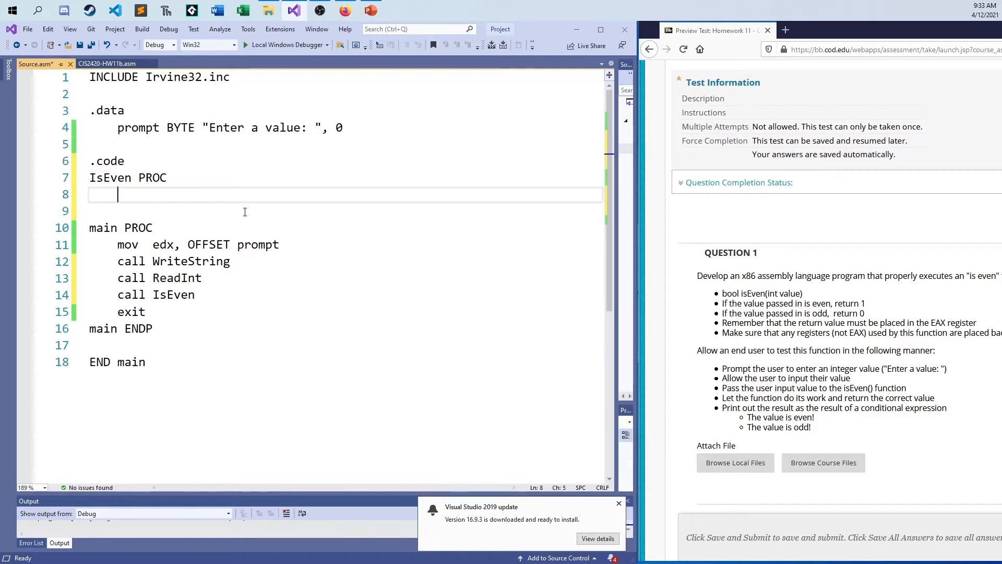
type("ret")
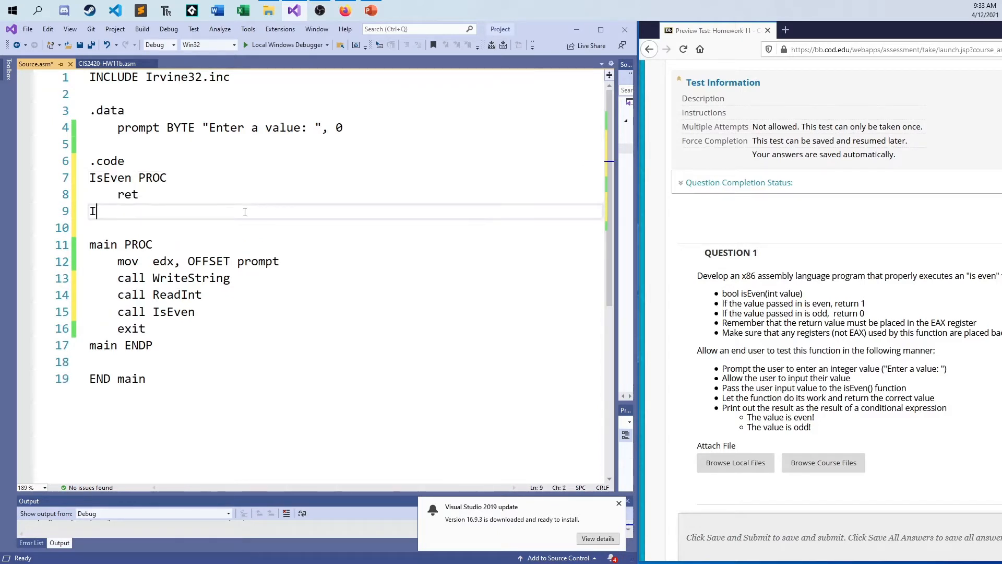
type("sEven ENDP")
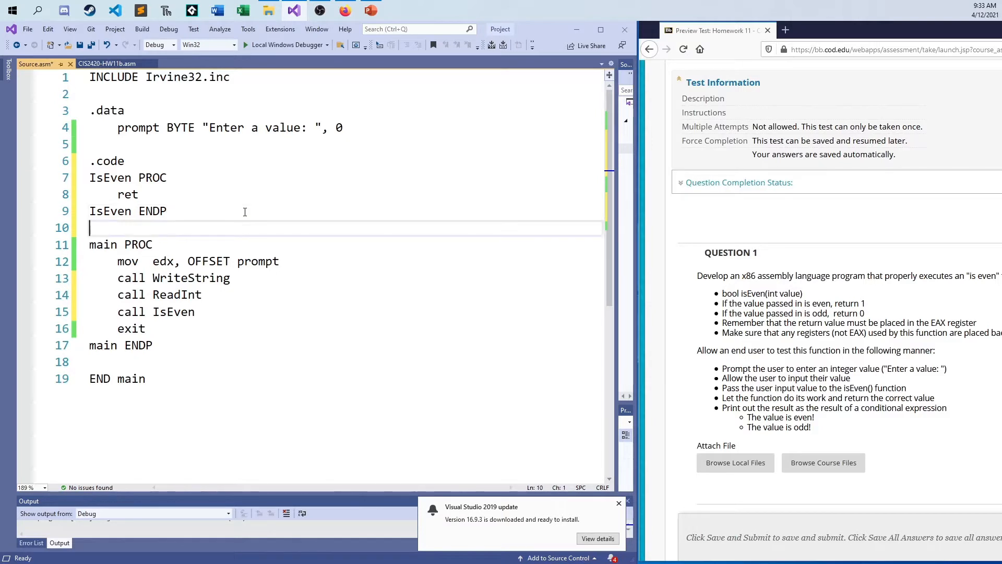
left_click(157, 311)
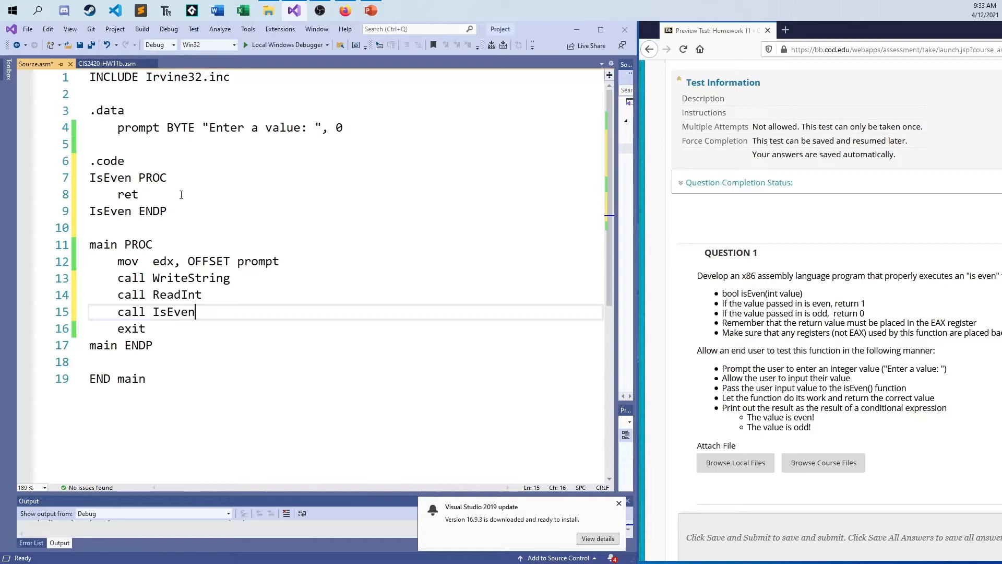
mouse_move(142, 202)
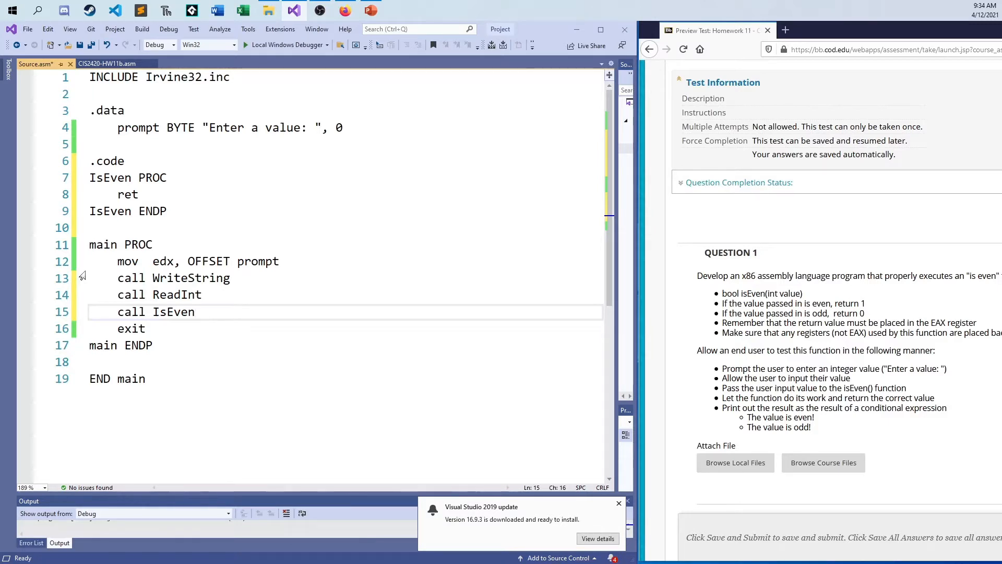
Define ev BYTE "The value is even!", 0 message string in the .data section.
left_click(196, 294)
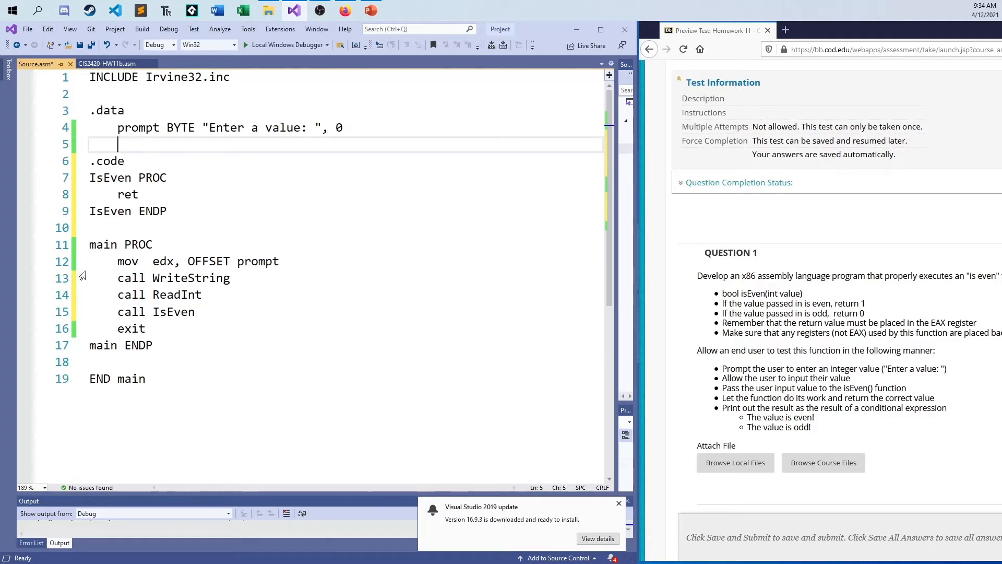
type("even")
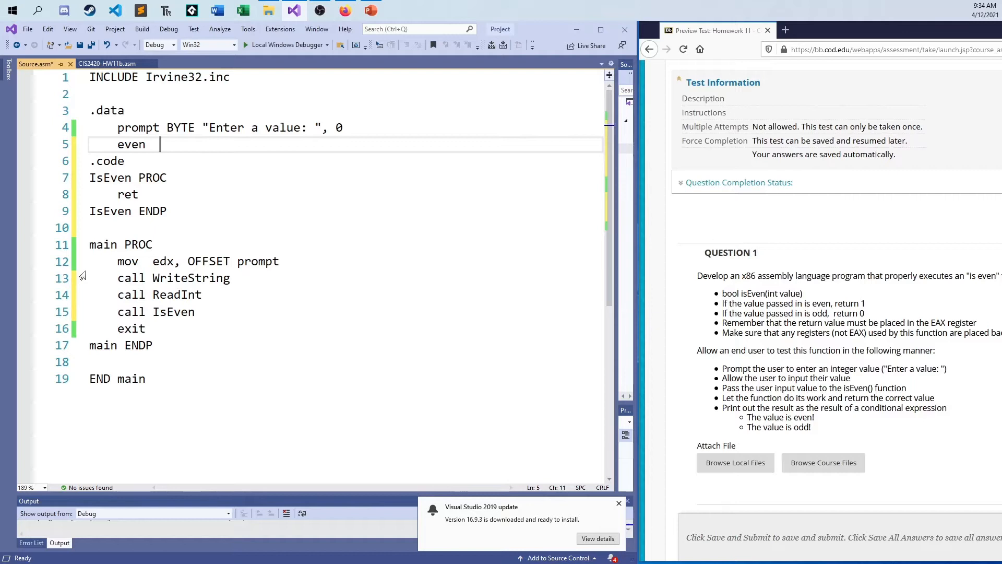
type("BYTE")
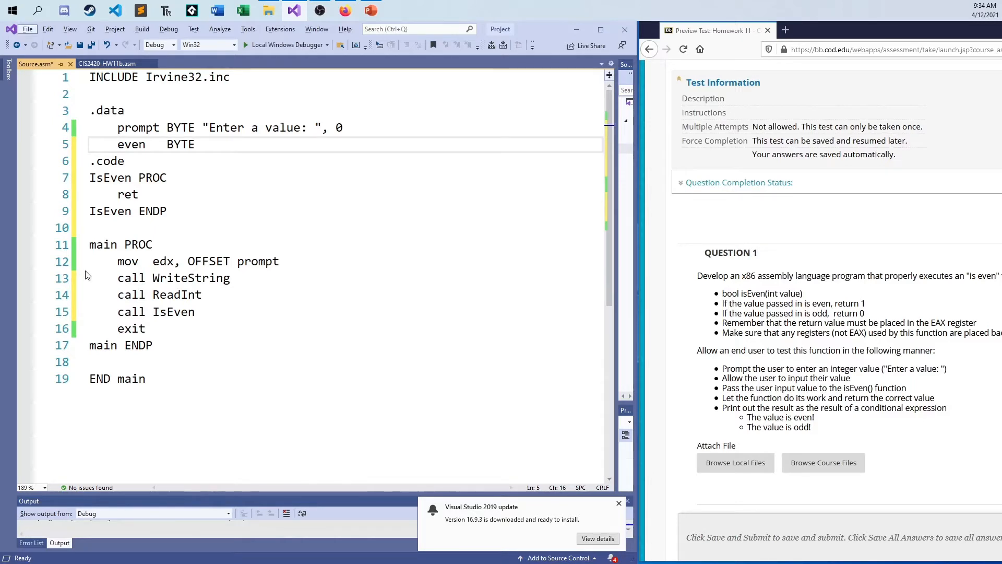
type("\"TR")
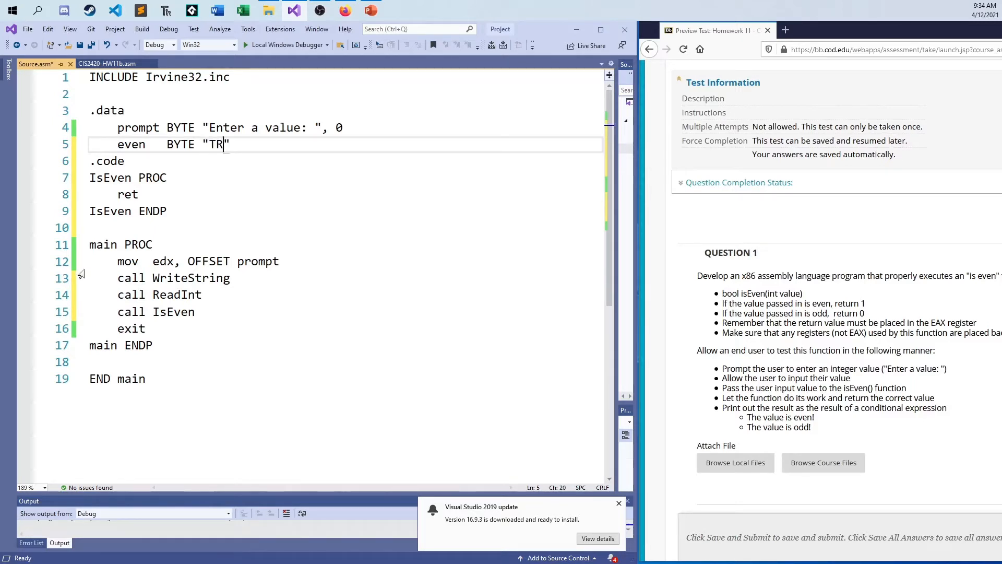
type("he")
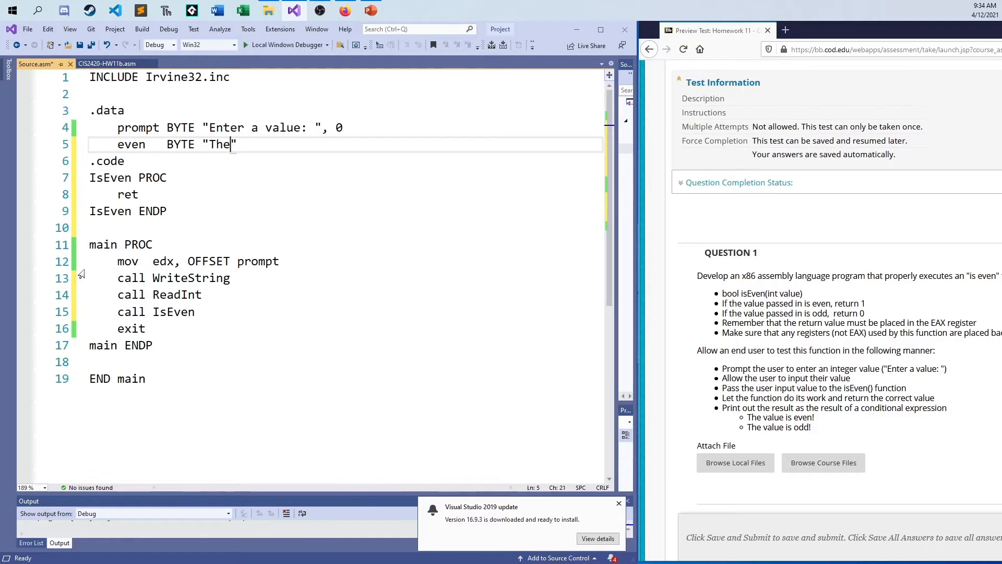
type("value is even")
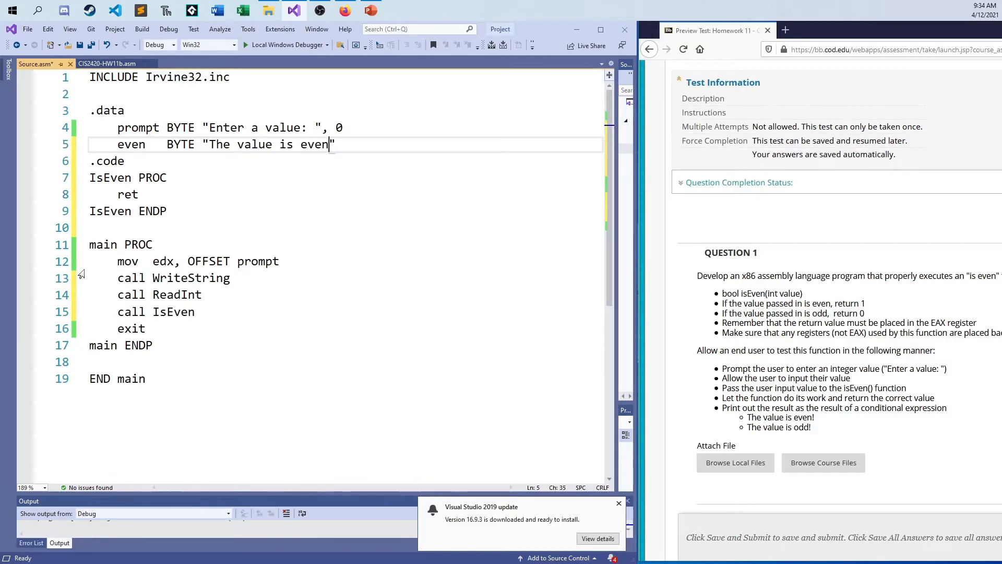
type("!")
type("od     BYTE \"The value is odd!\", 0")
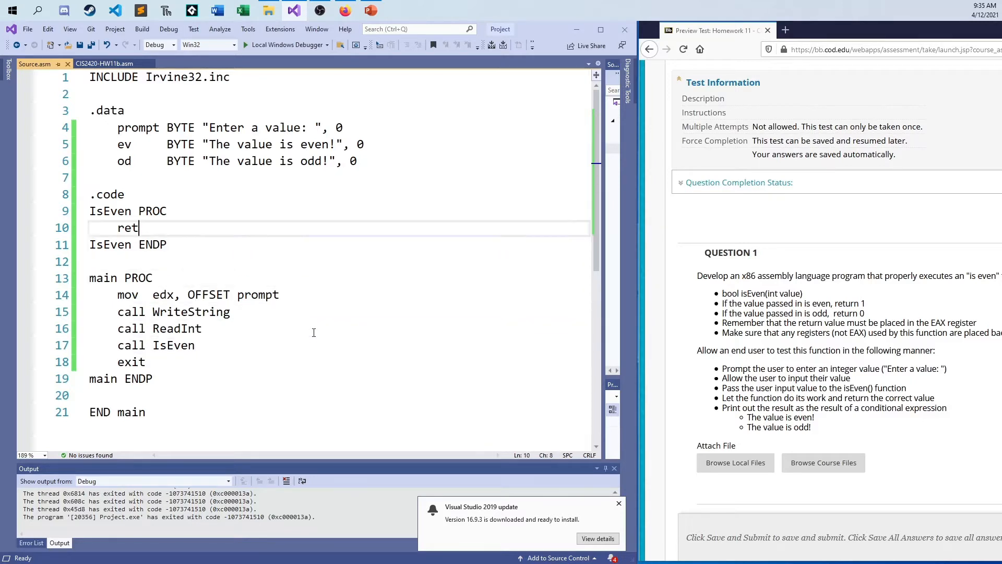
Write a dashed comment header: INPUT - EAX - Value, OUTPUT - EAX - 1 if even, else 0.
type("; ------------------")
type("; I")
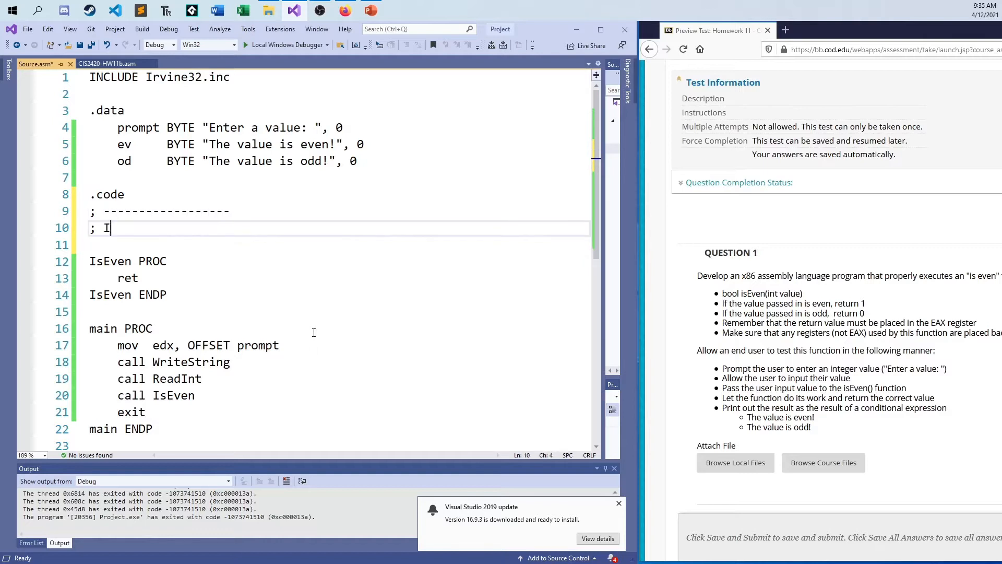
type("NPUT - EAX")
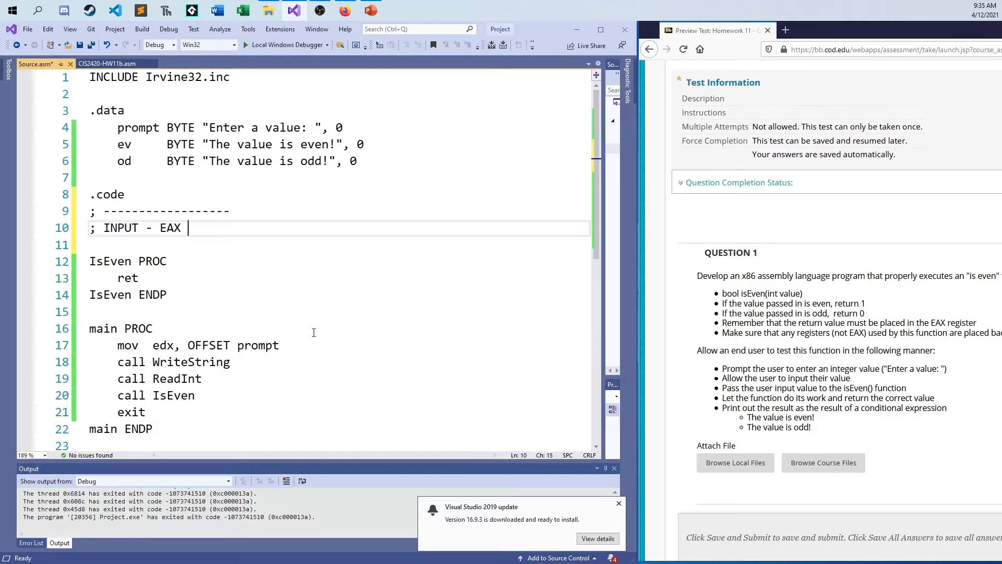
type("- Value")
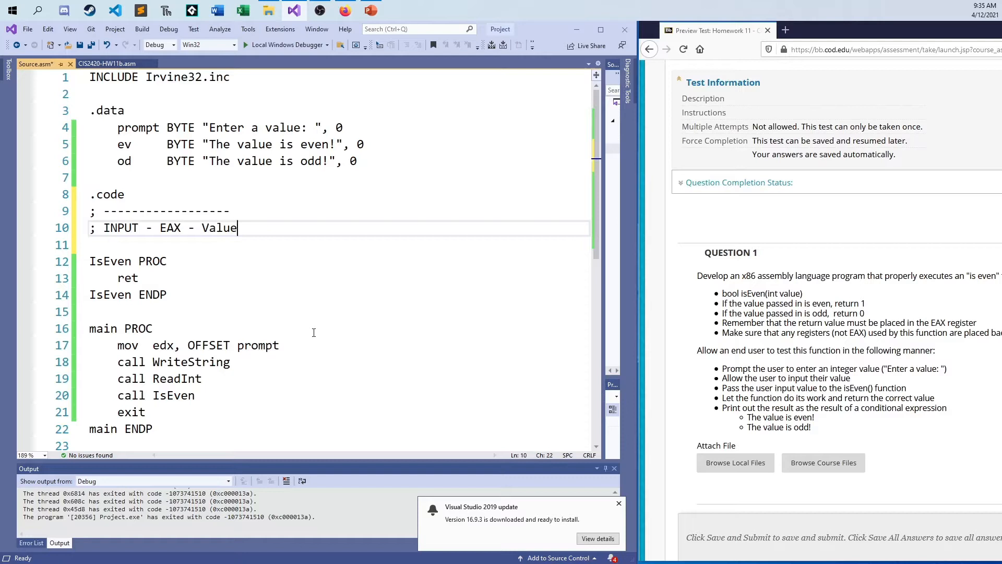
type("OY")
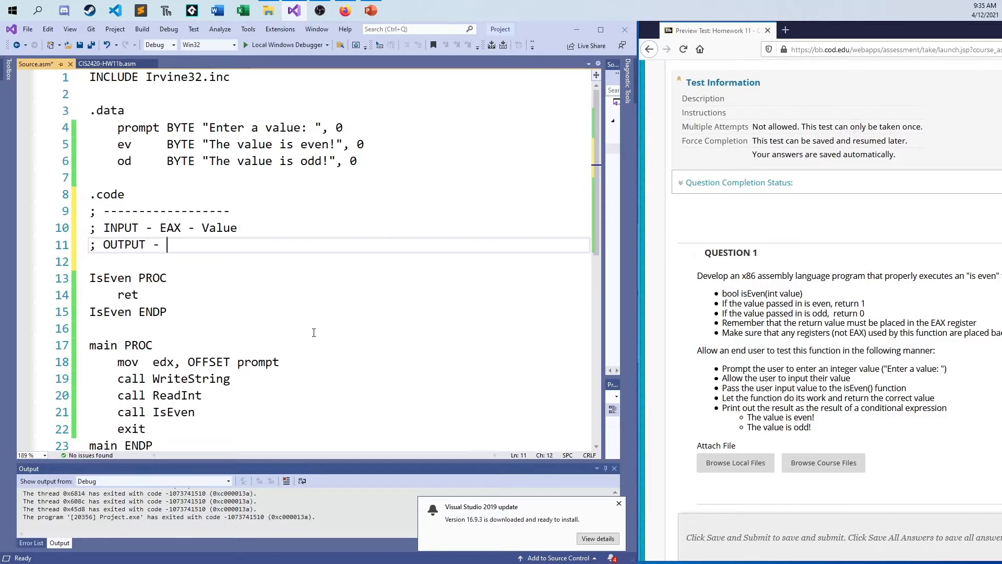
type("E")
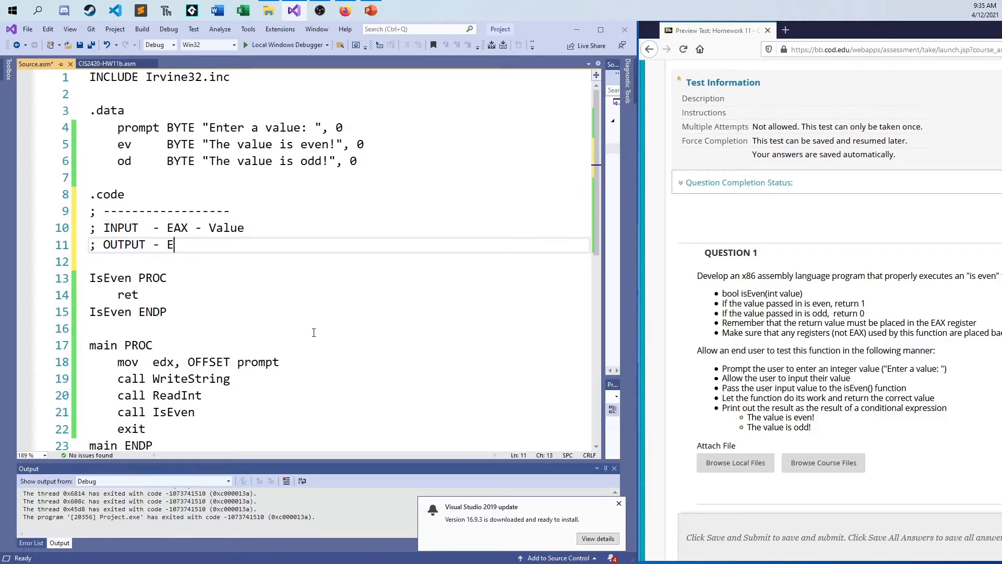
type("AX - 1 if even,")
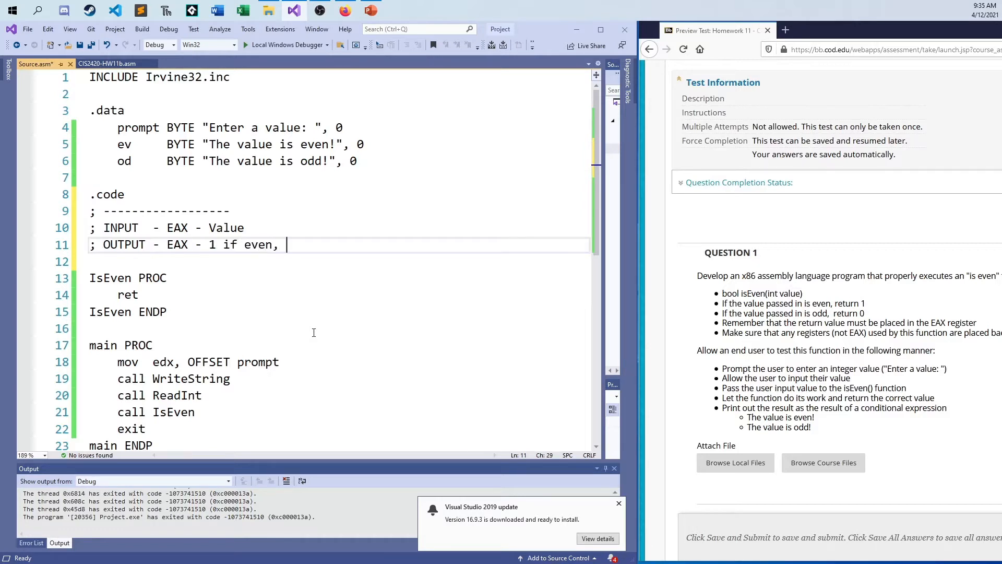
type("else 0 if odd")
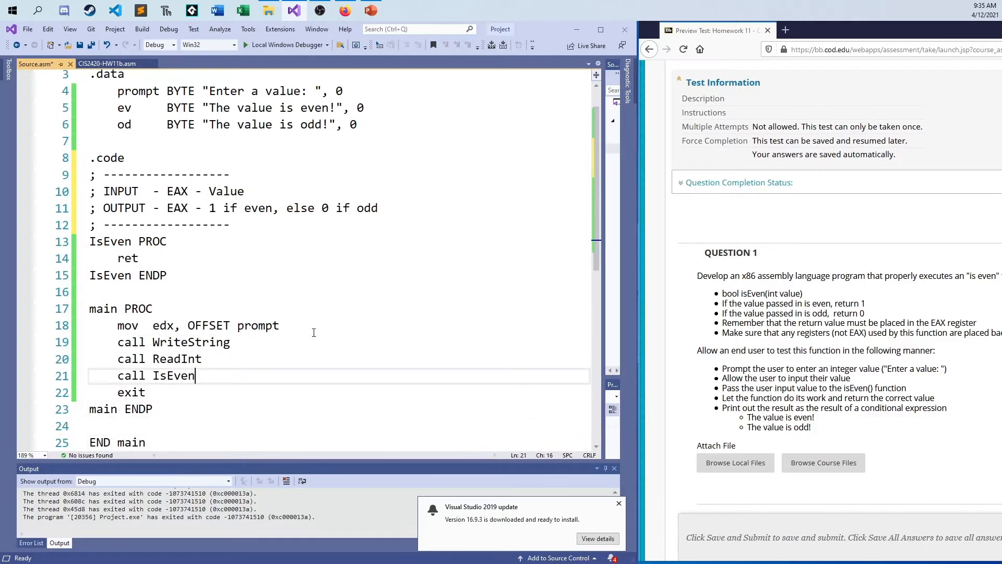
After call IsEven, add cmp eax, 0 and je OddCase.
key("enter")
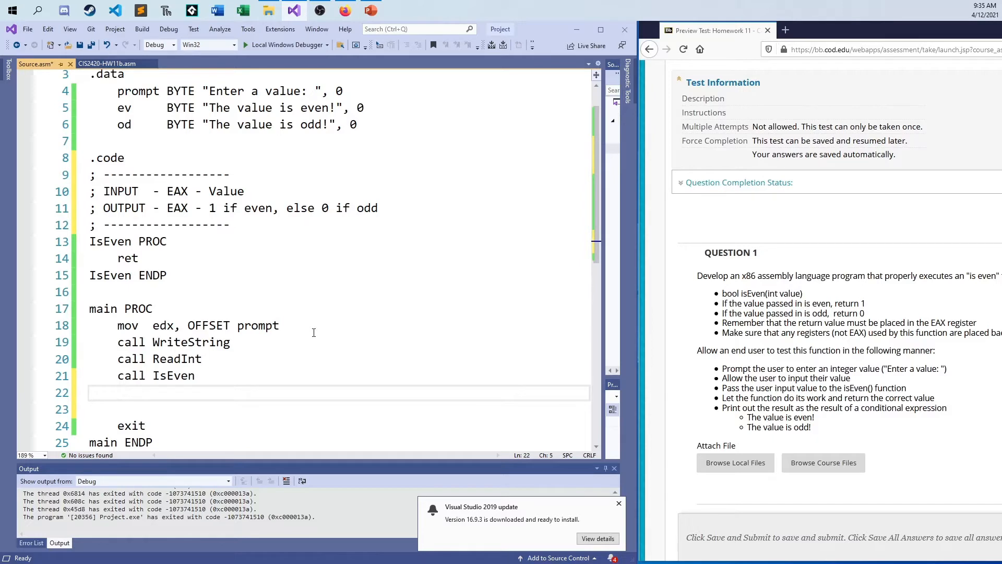
type("cmp\teax,")
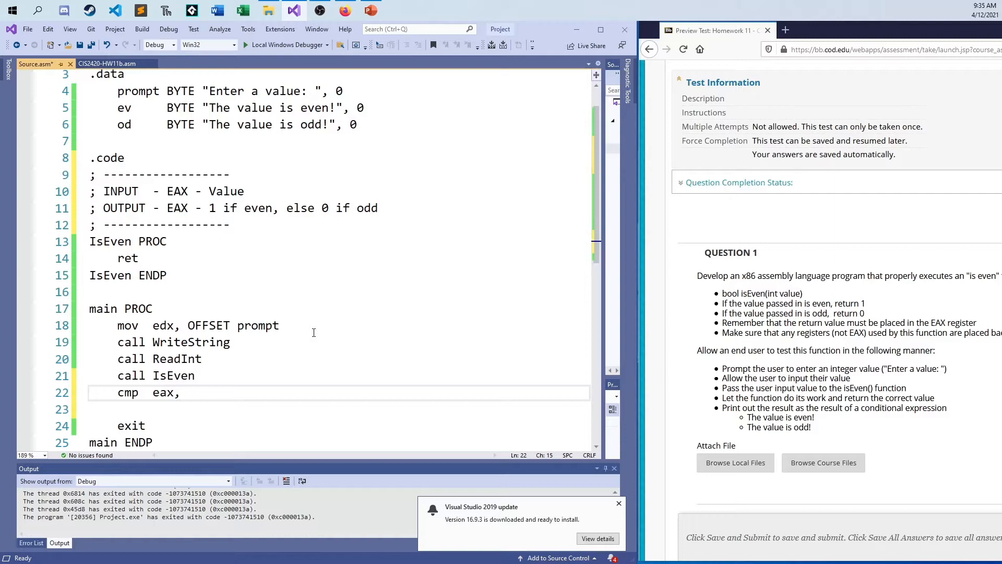
type("0")
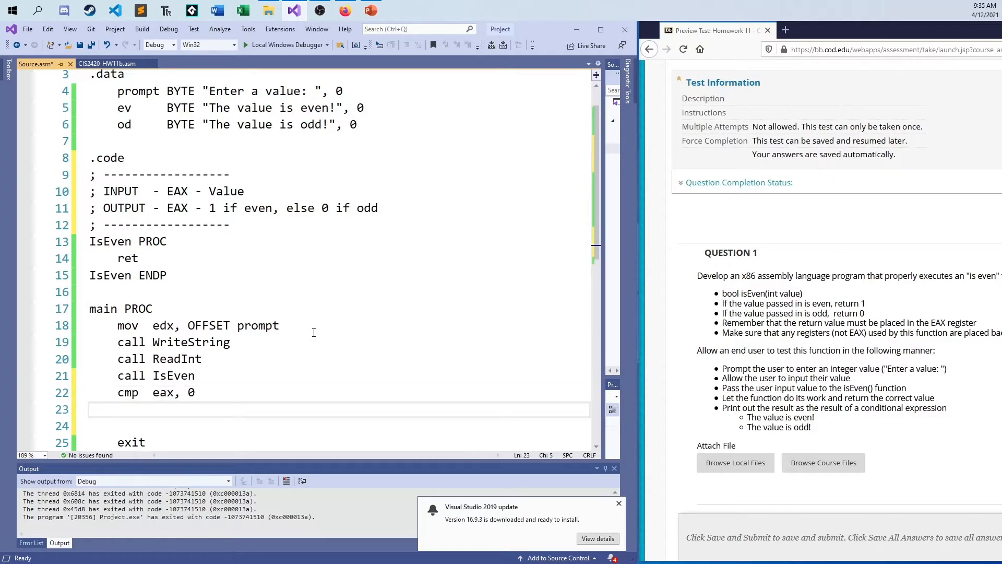
type("j")
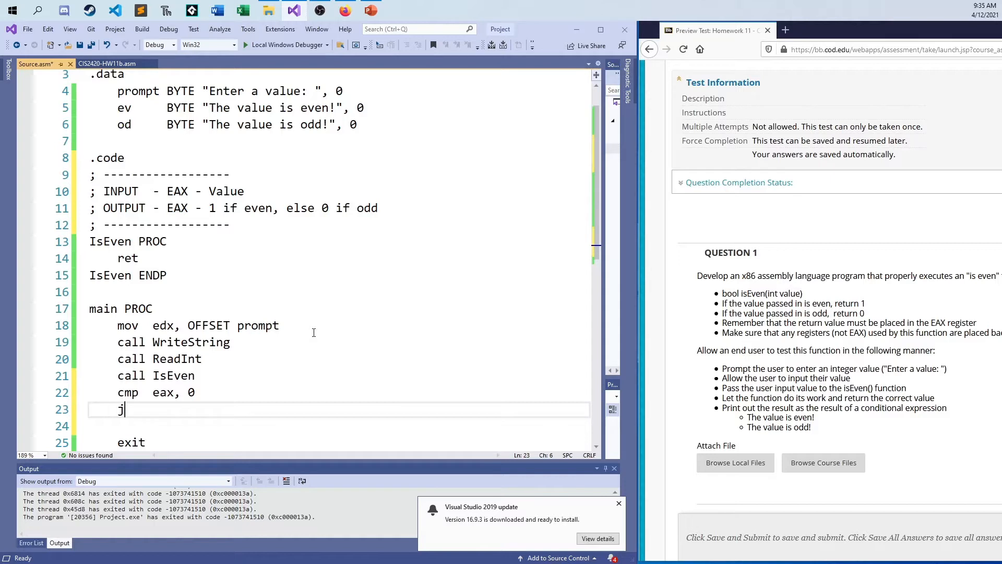
type("e")
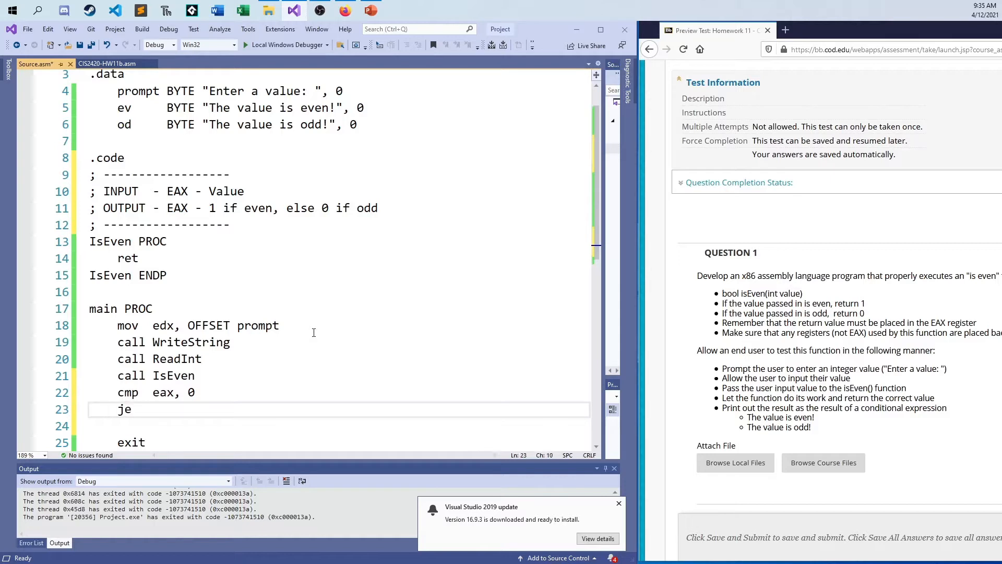
type("O")
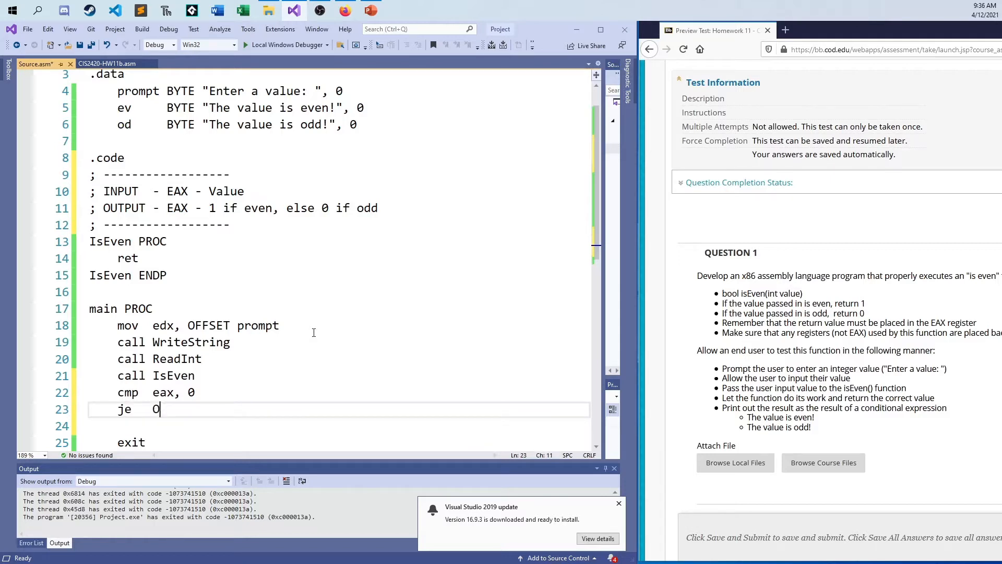
type("ddCase")
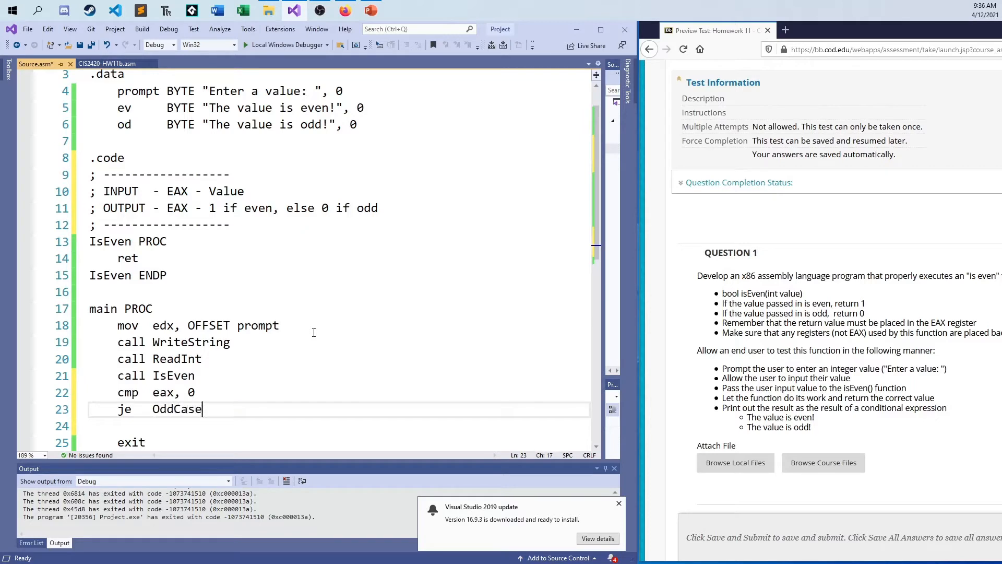
Add the OddCase: and EvenCase: labels below the conditional jump.
key("enter")
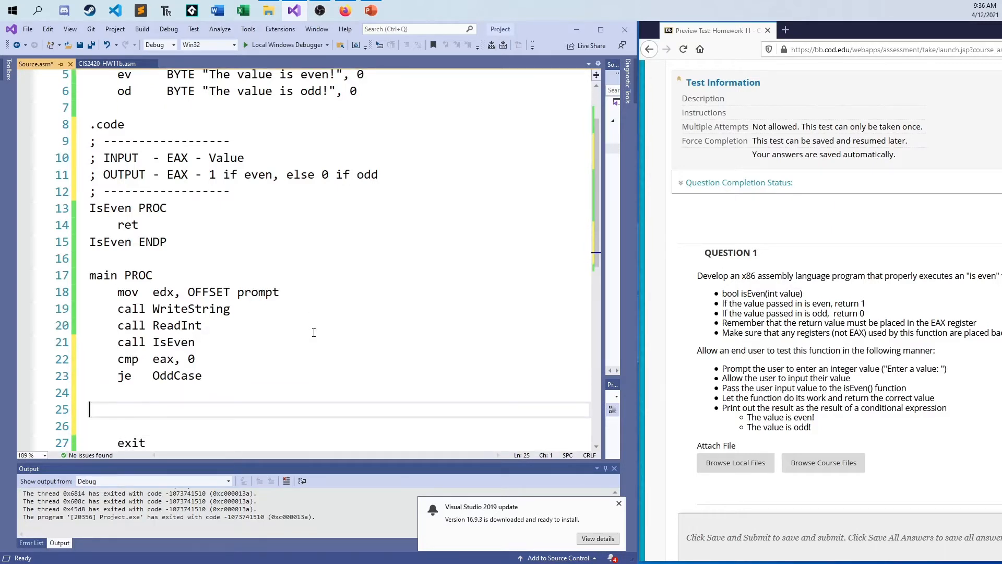
type("OddCase:")
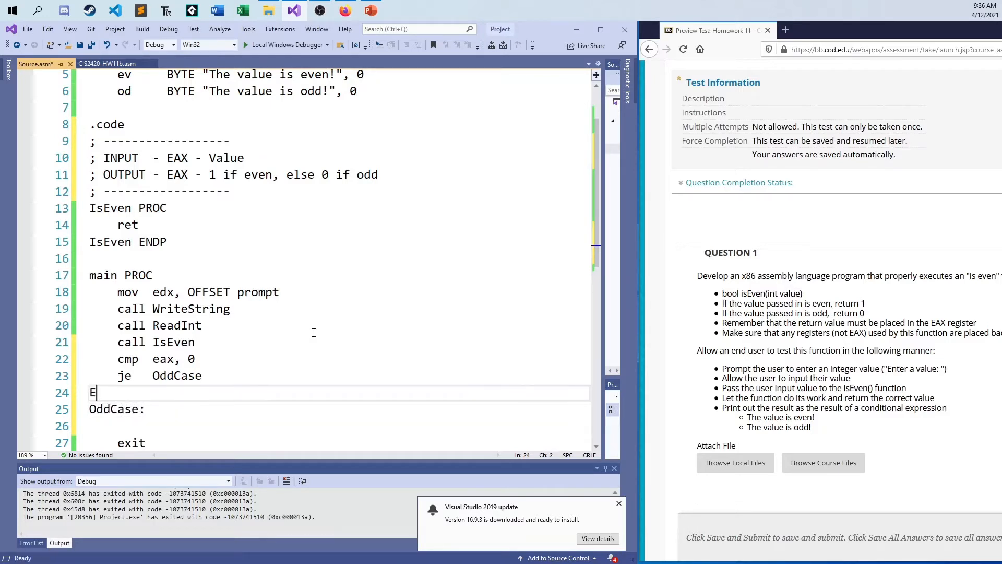
type("venCase:")
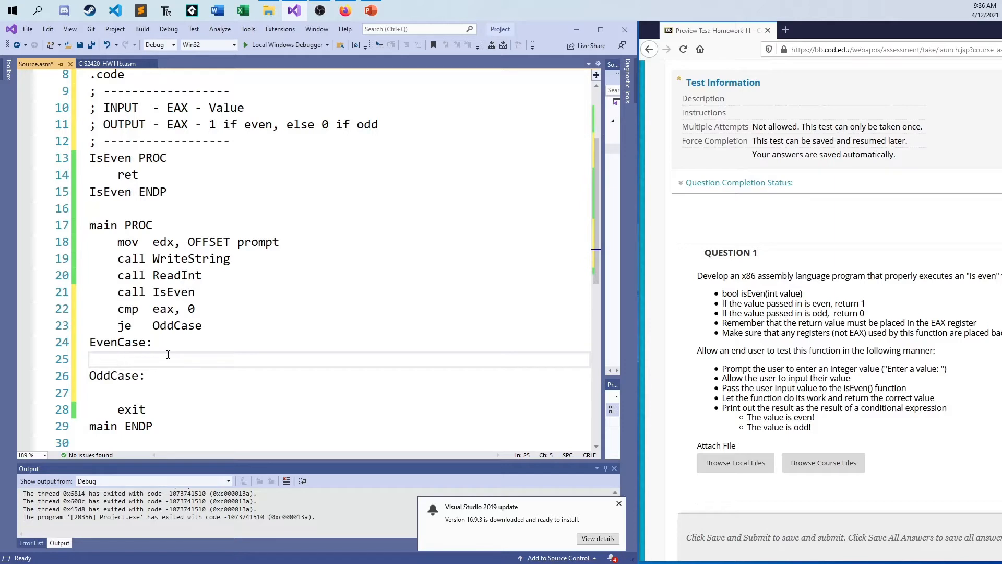
Under EvenCase load OFFSET ev into EDX and call WriteString.
type("mov  edx, OFFSET ev")
type("c")
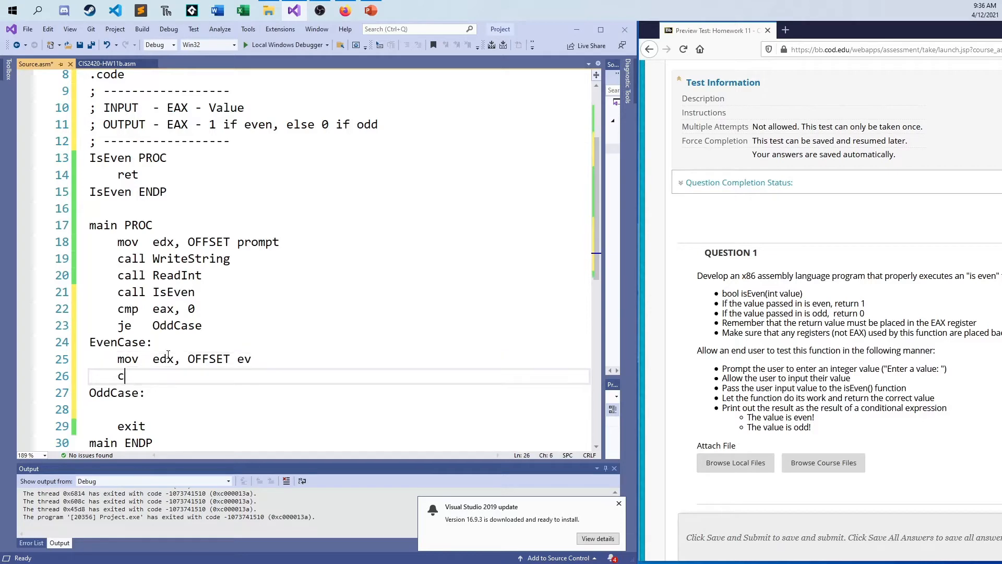
type("all WriteS")
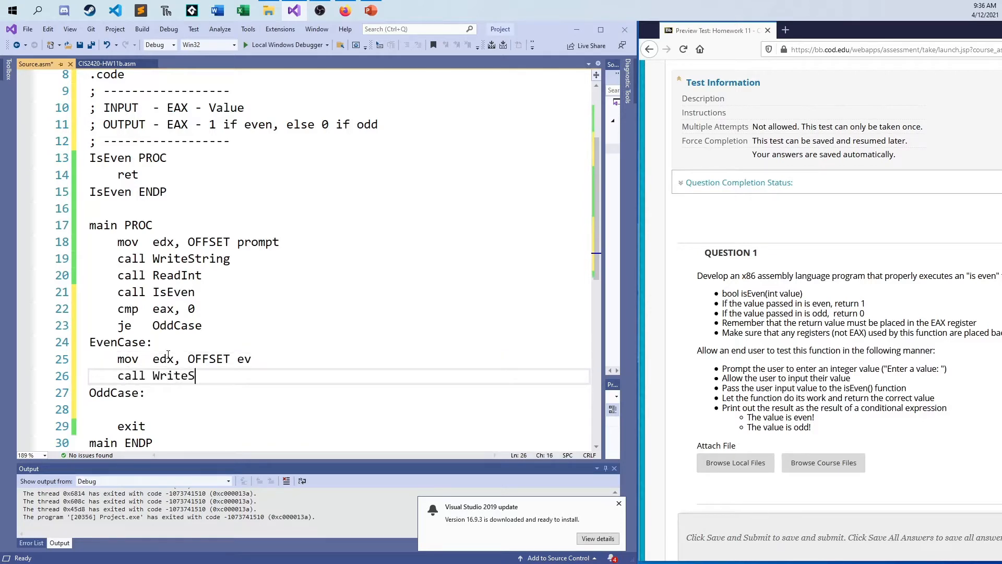
type("tring")
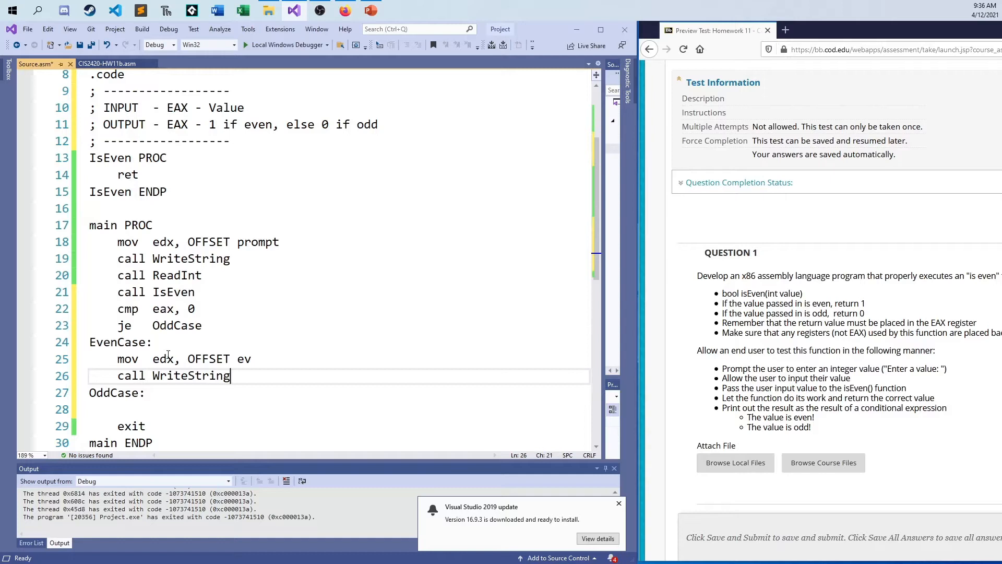
key("enter")
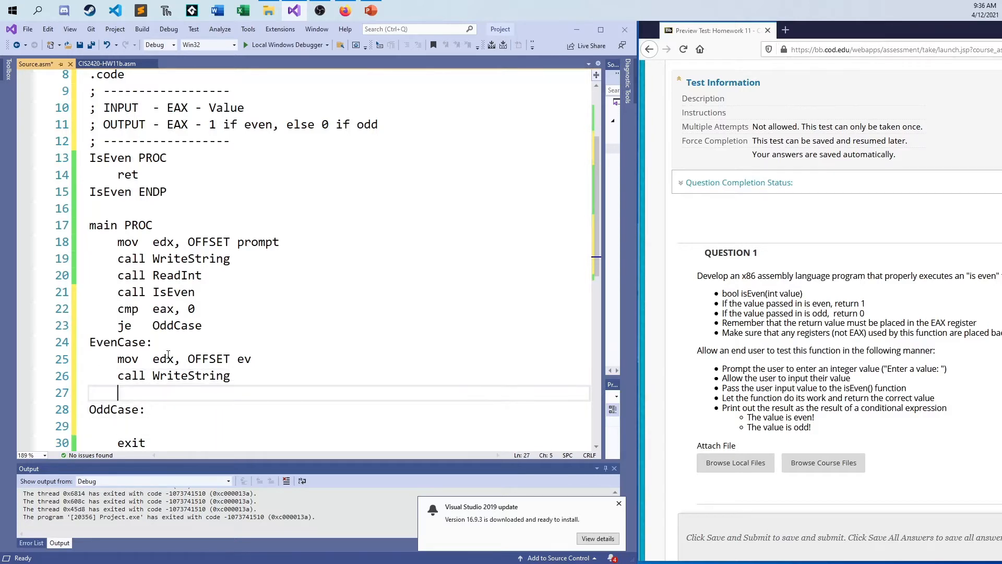
Add jmp done, a done: label, and the odd branch loading OFFSET od.
type("jmp  doe")
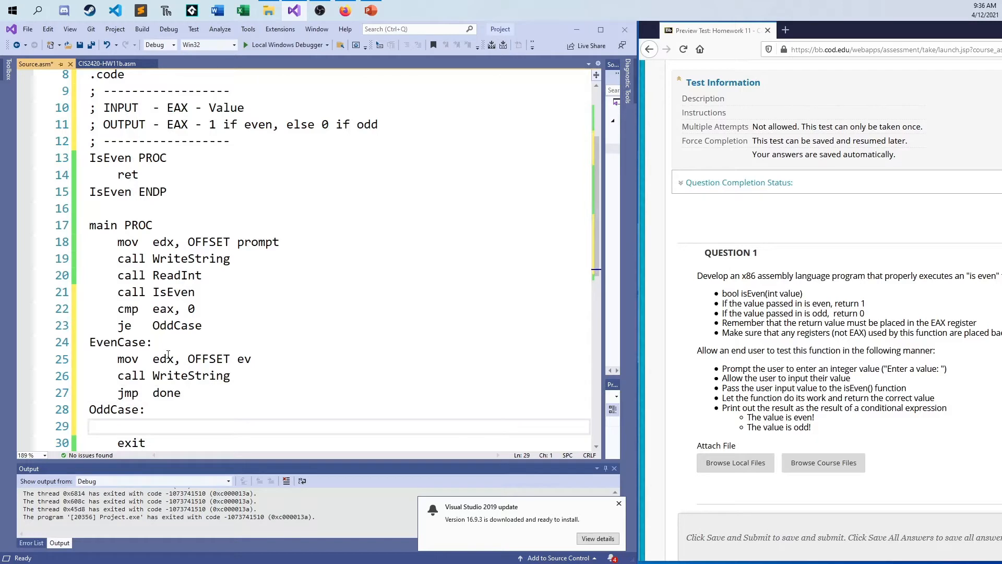
type("done:")
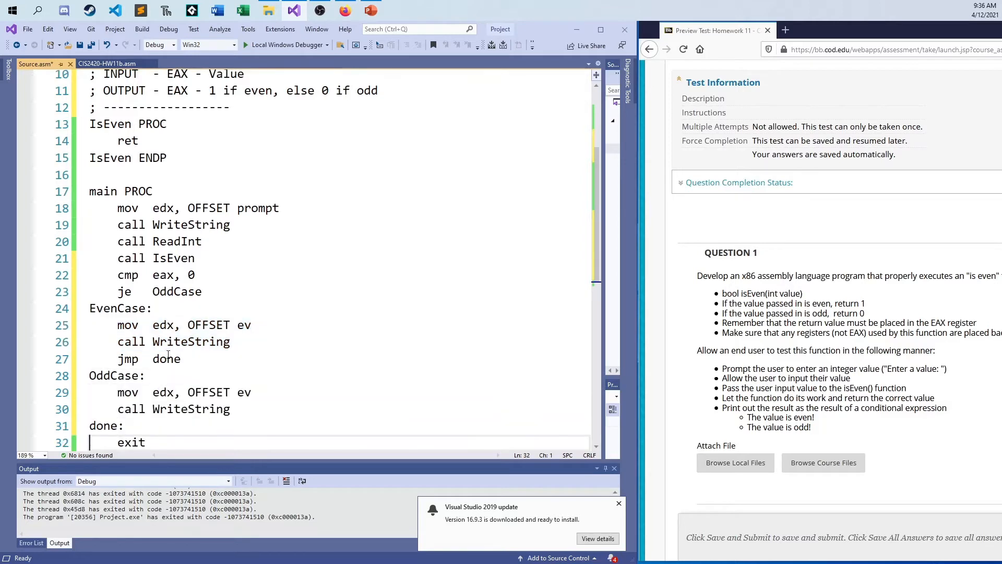
type("od")
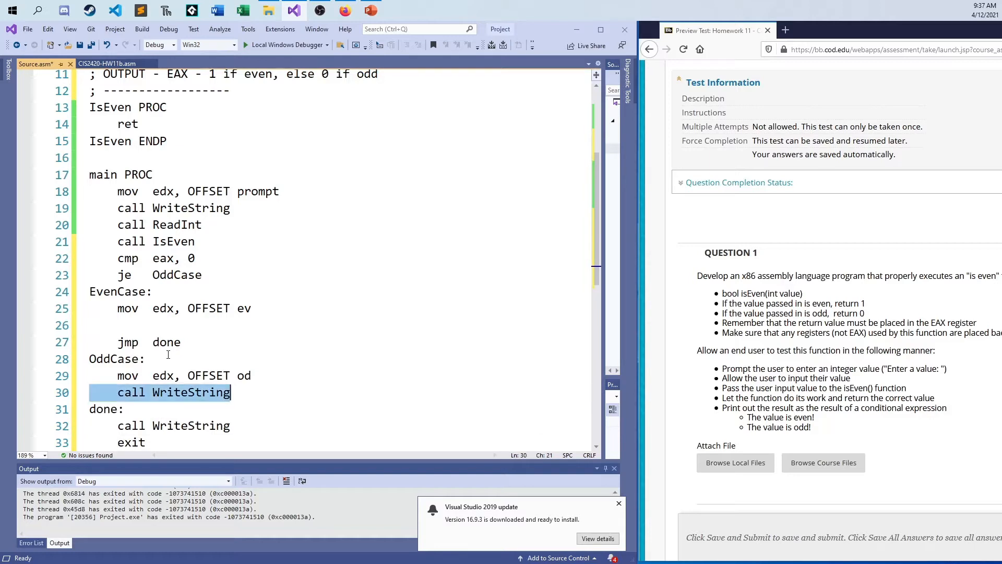
Remove the duplicate call WriteString line in the OddCase branch.
key("Backspace")
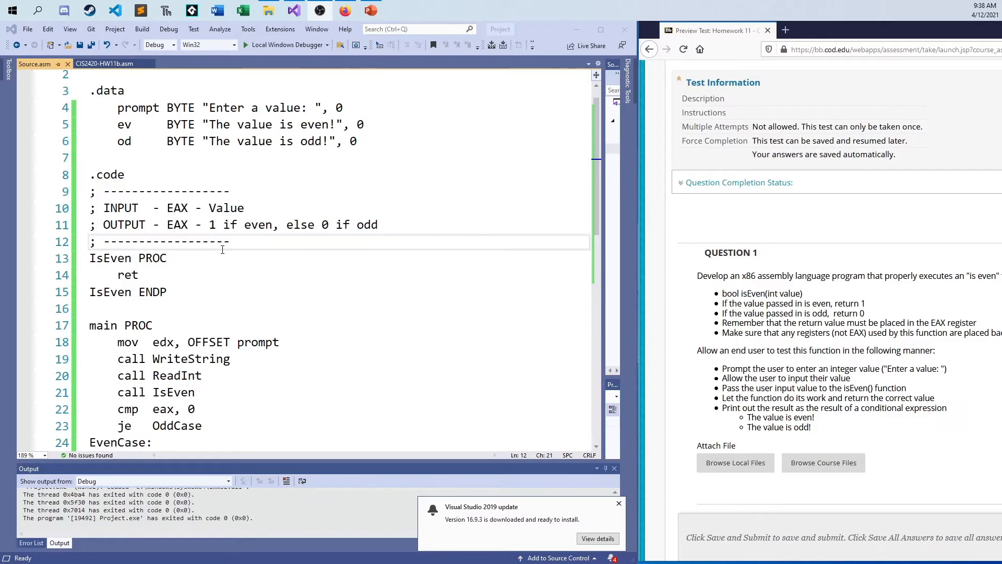
mouse_move(218, 263)
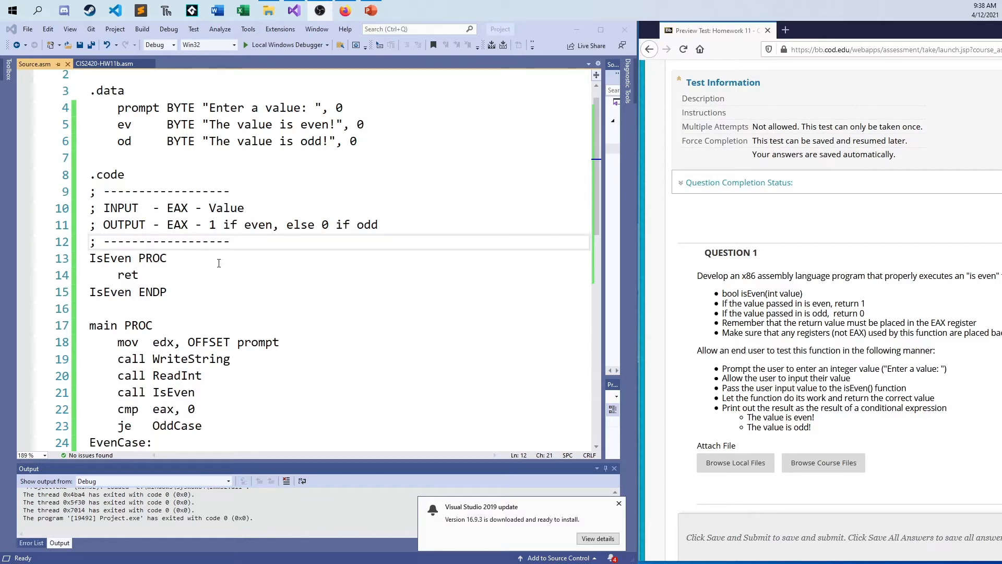
Begin IsEven's body with test eax, 1 to check bit 0 before ret.
left_click(235, 257)
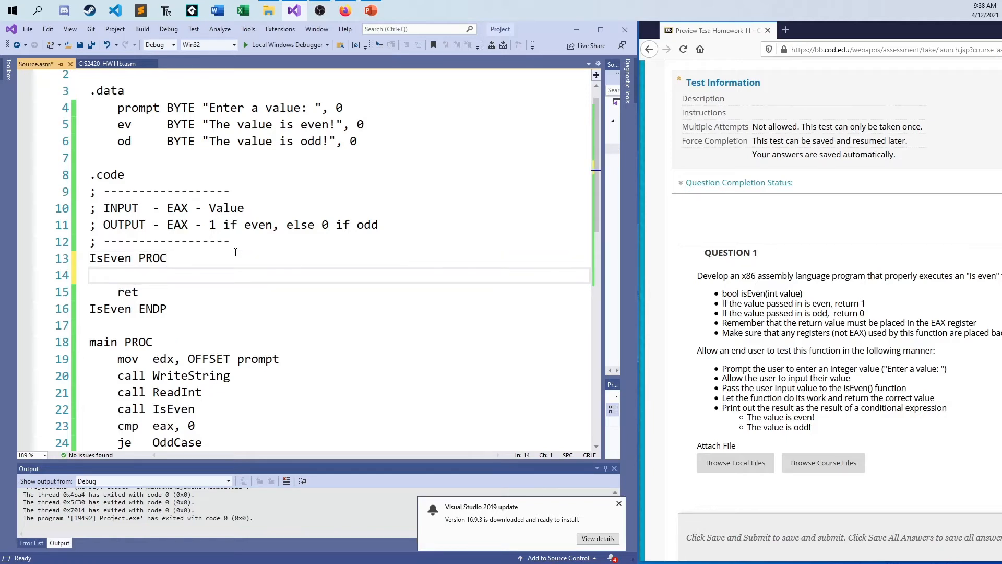
type("and  ea")
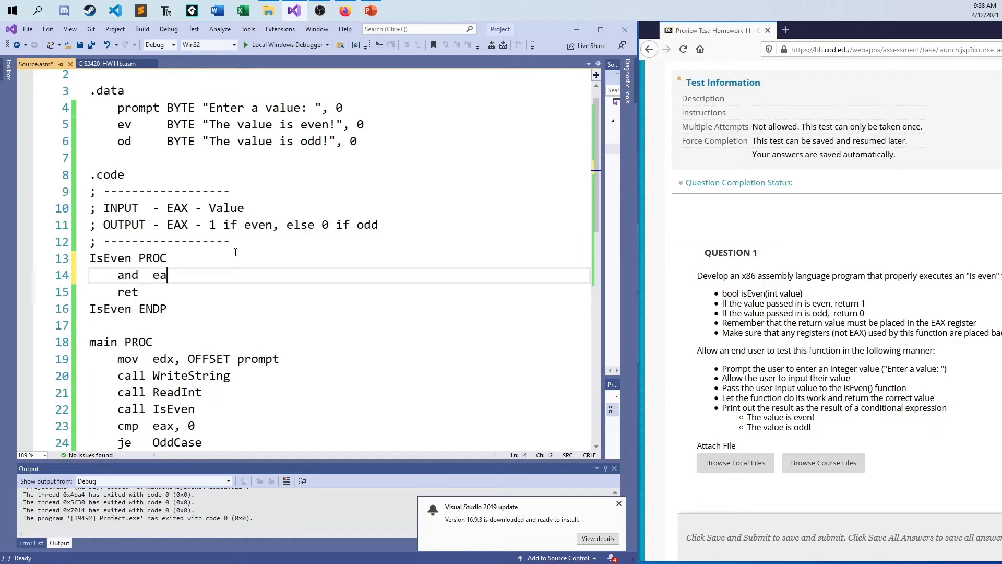
type("x, 1")
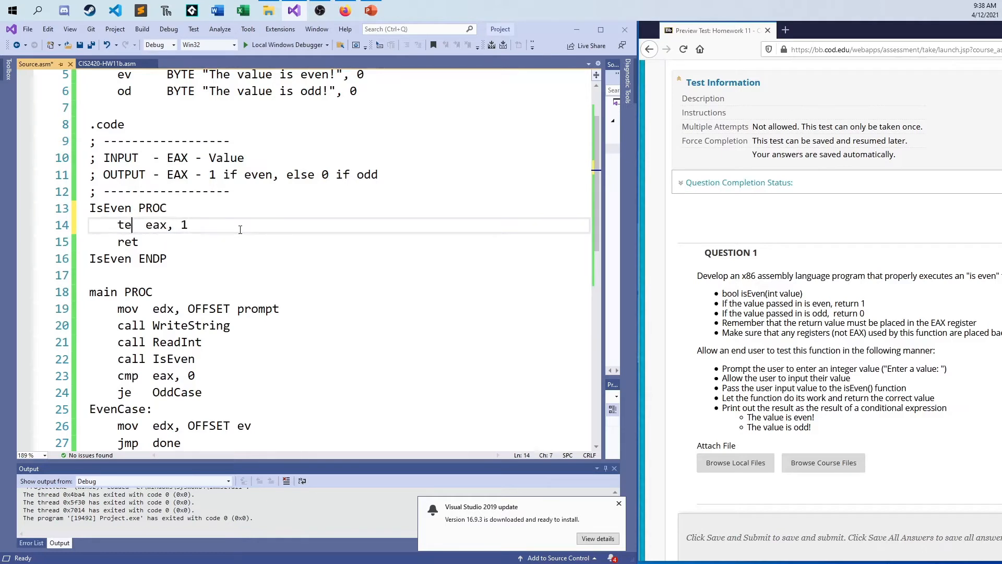
type("st")
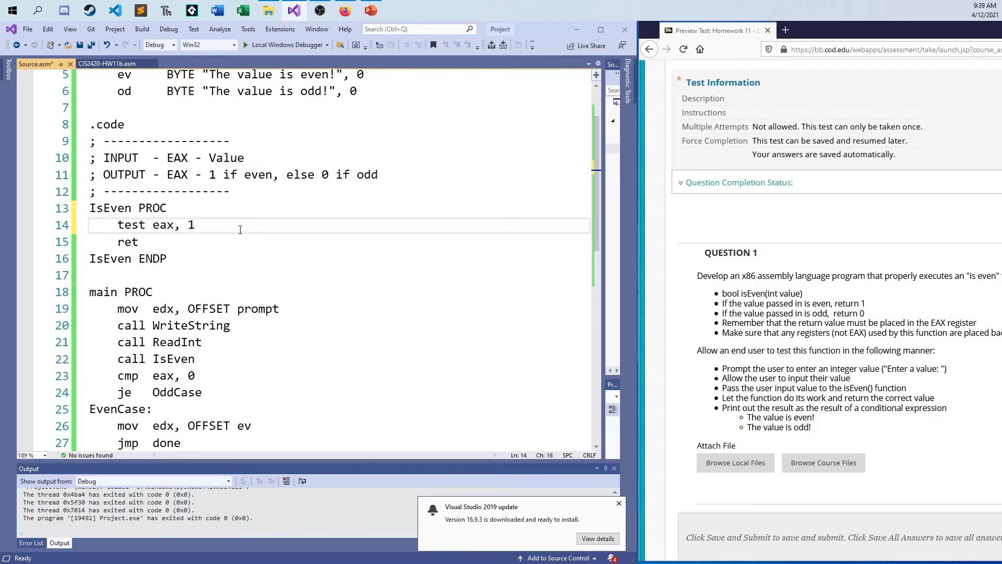
key("enter")
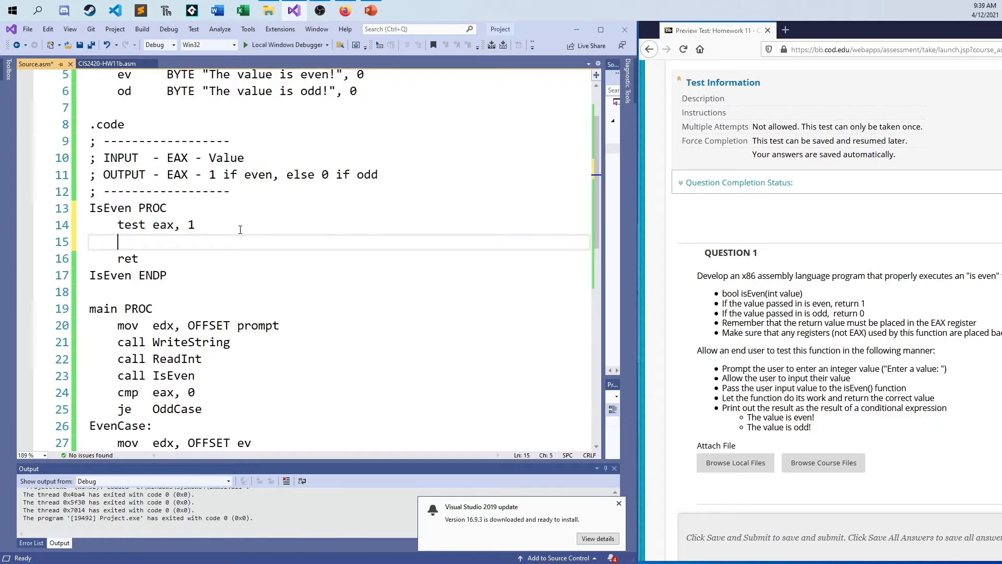
Add jnz OddCase after the test and an OddCase: label inside IsEven.
type("j")
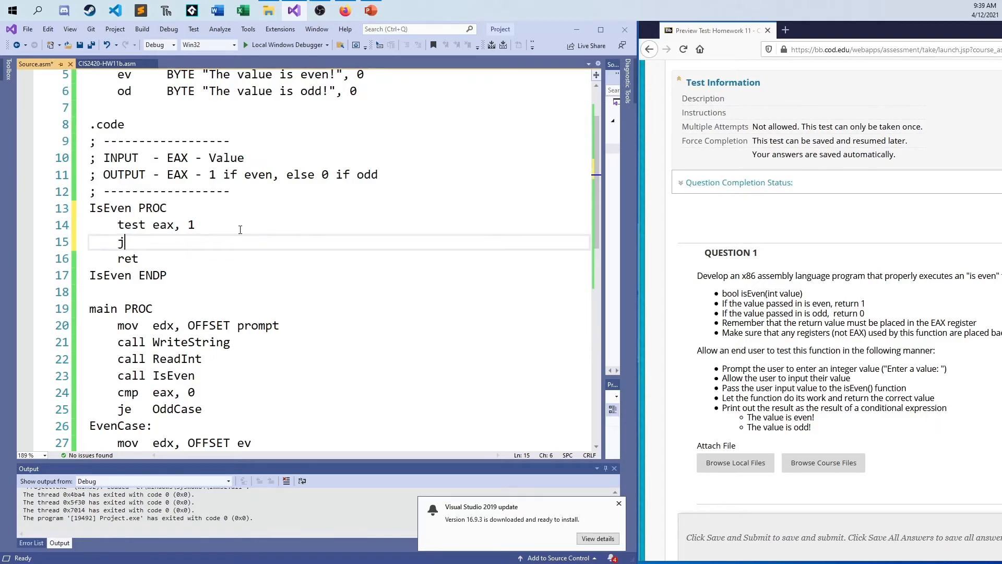
type("z")
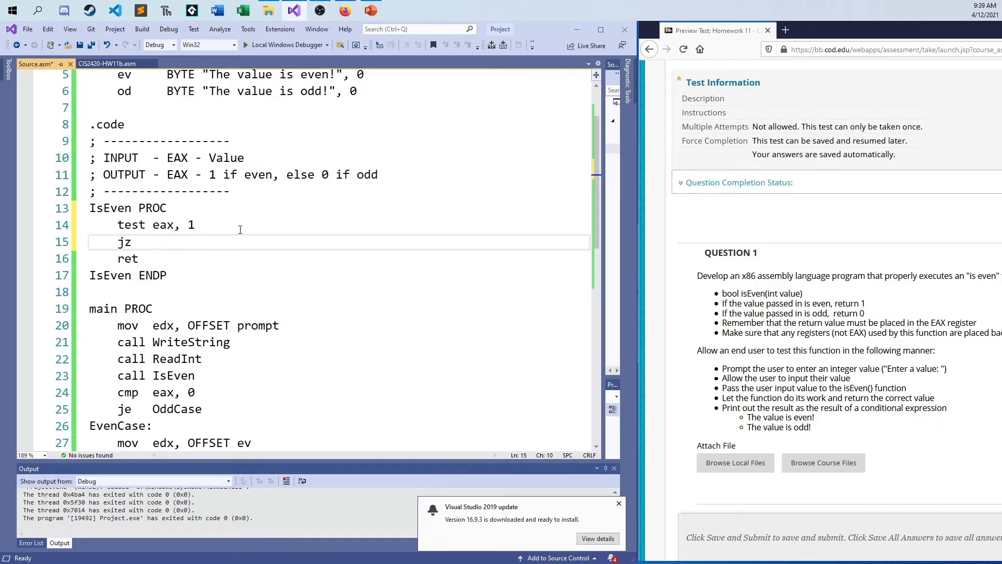
left_click(147, 241)
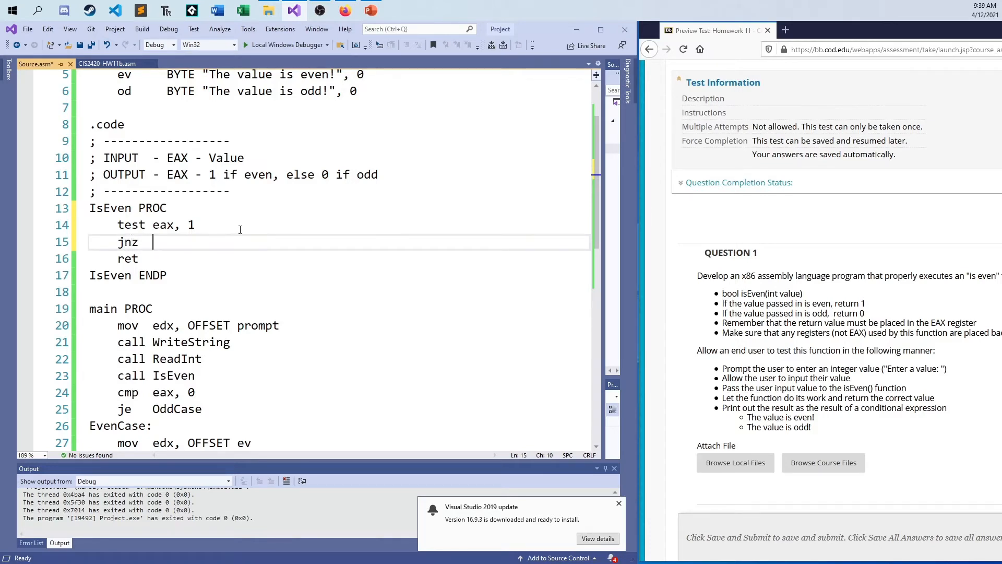
type("OddCase")
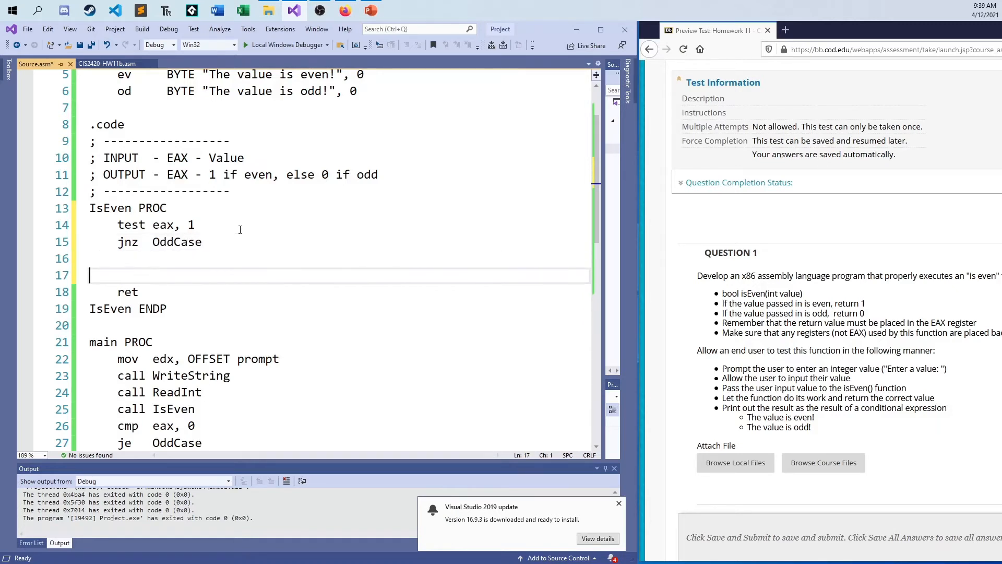
type("OddCase")
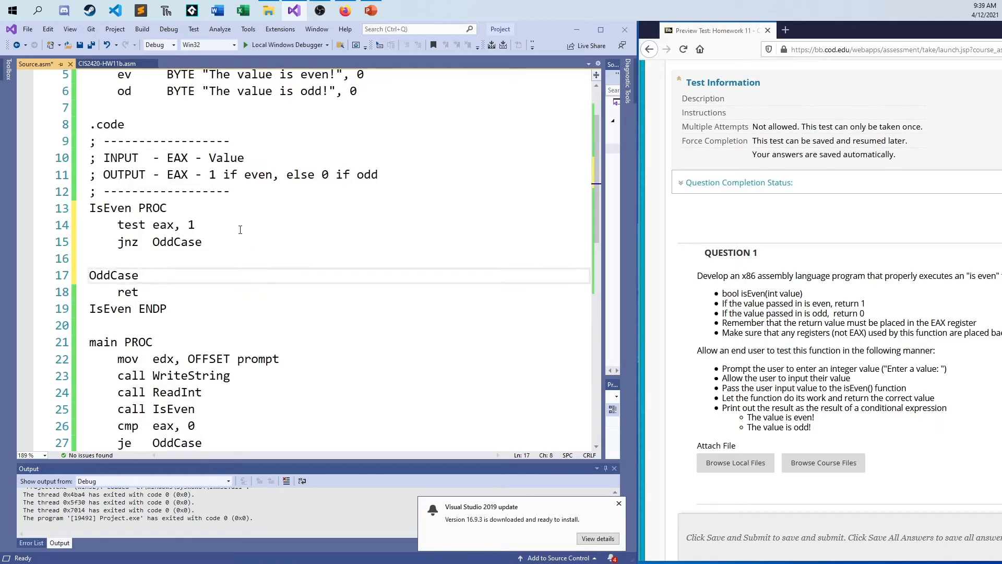
type(":")
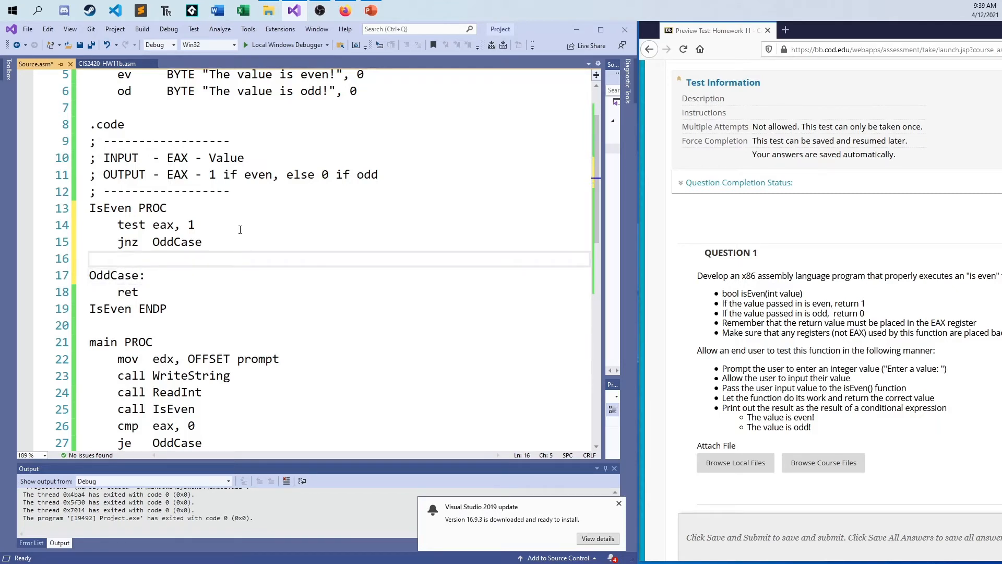
Set EAX to 1 then jmp done for even, mov eax, 0 under OddCase, with a done: label.
type("mov  eax,")
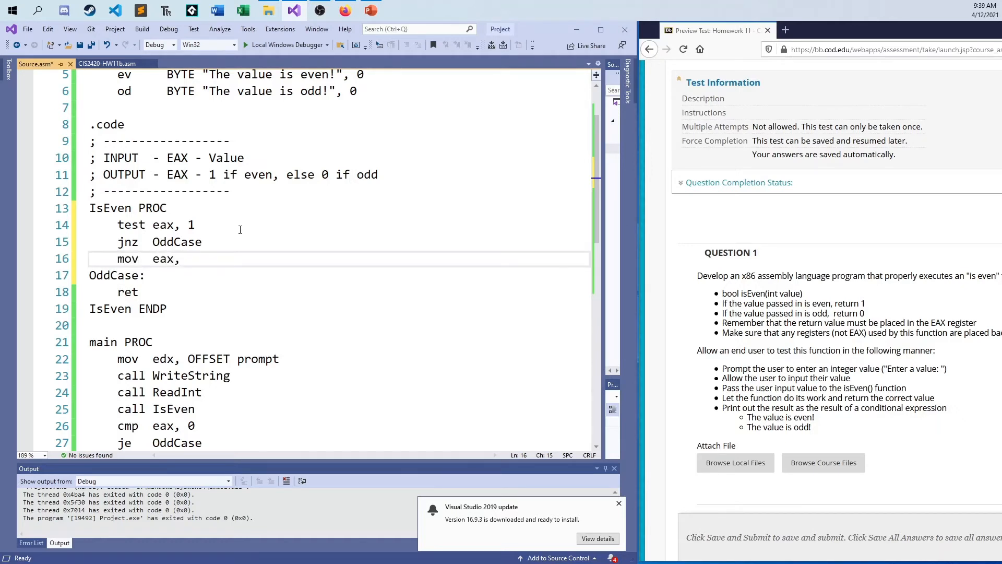
type("1")
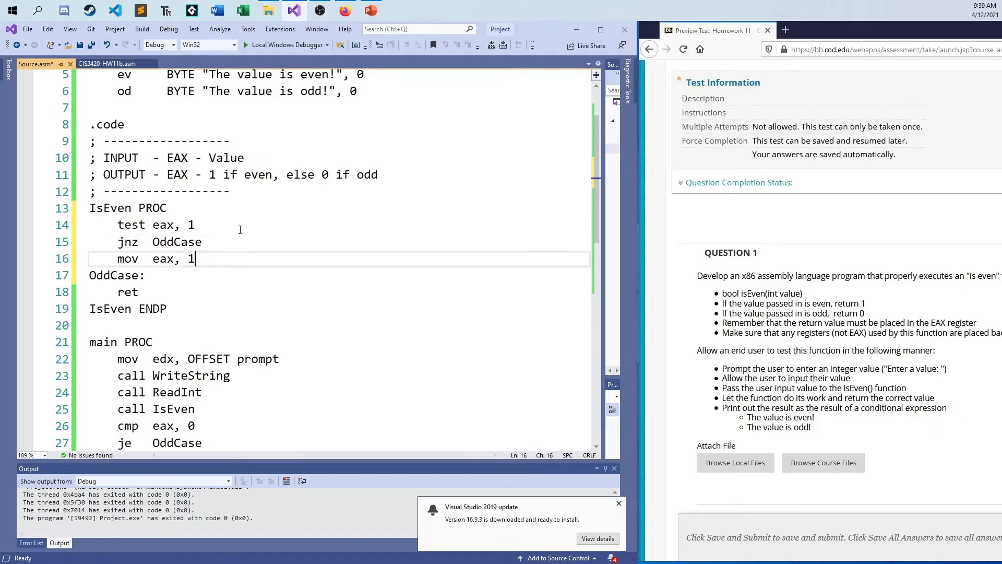
type("jmp")
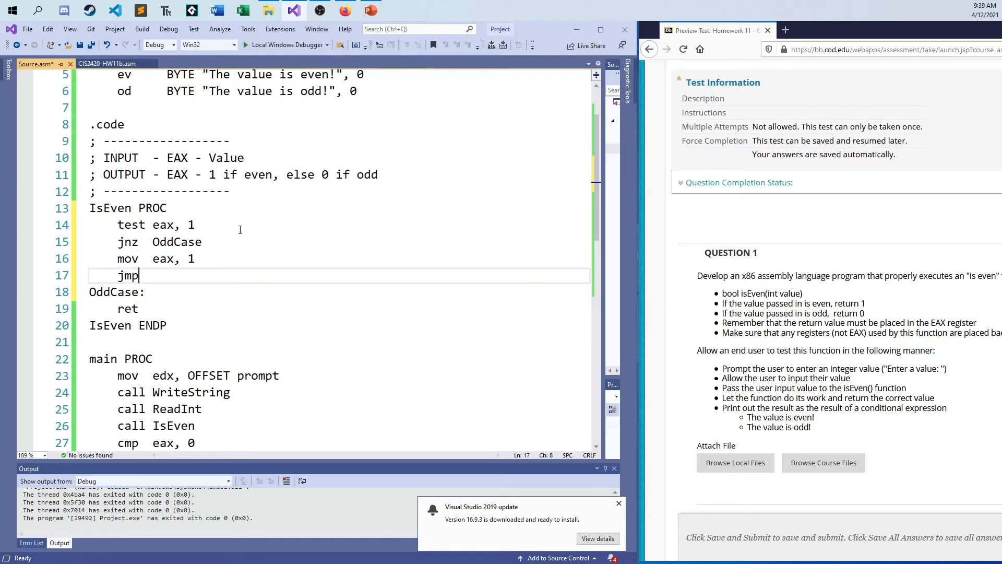
type("done")
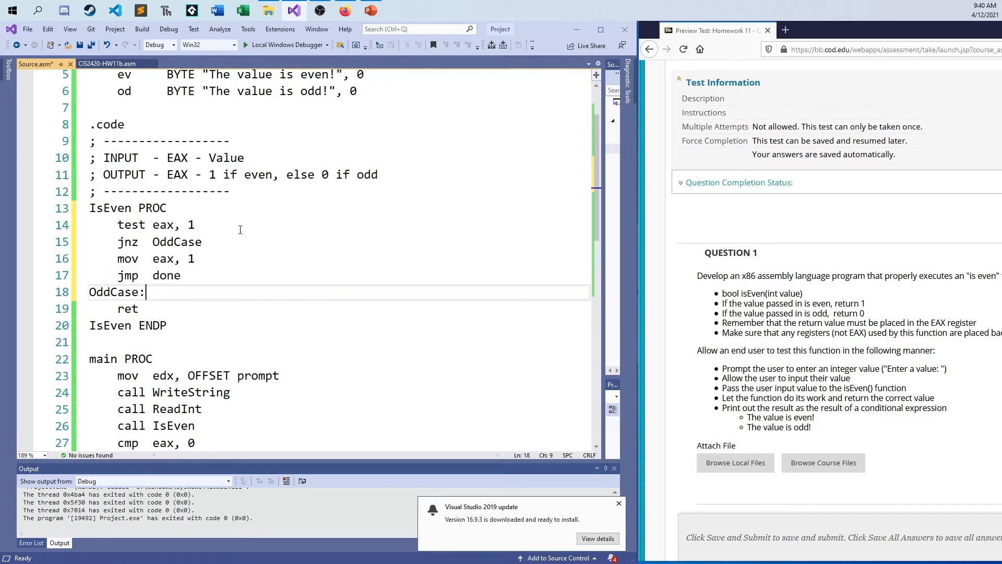
type("done:")
type("mov")
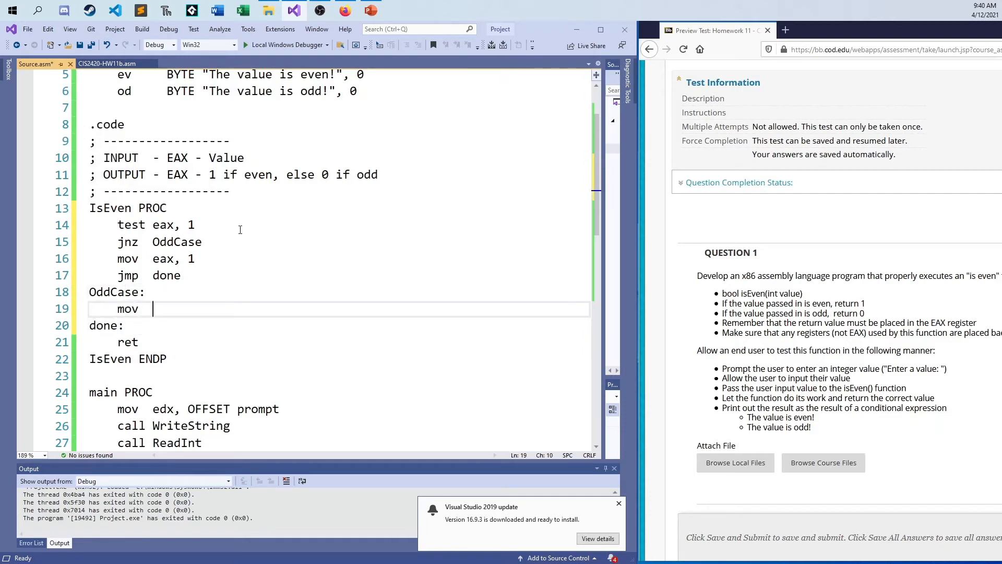
type("eax")
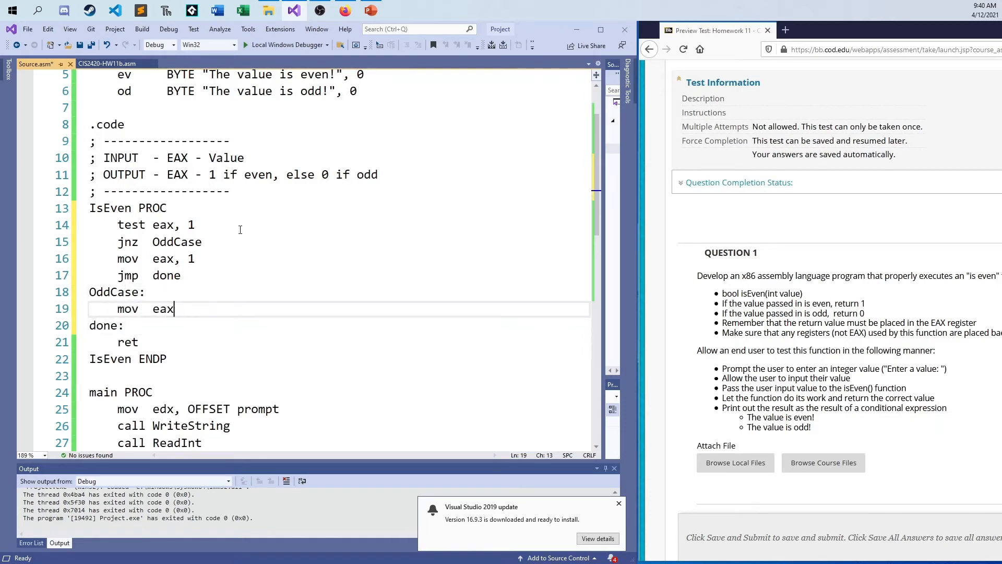
type(", 0")
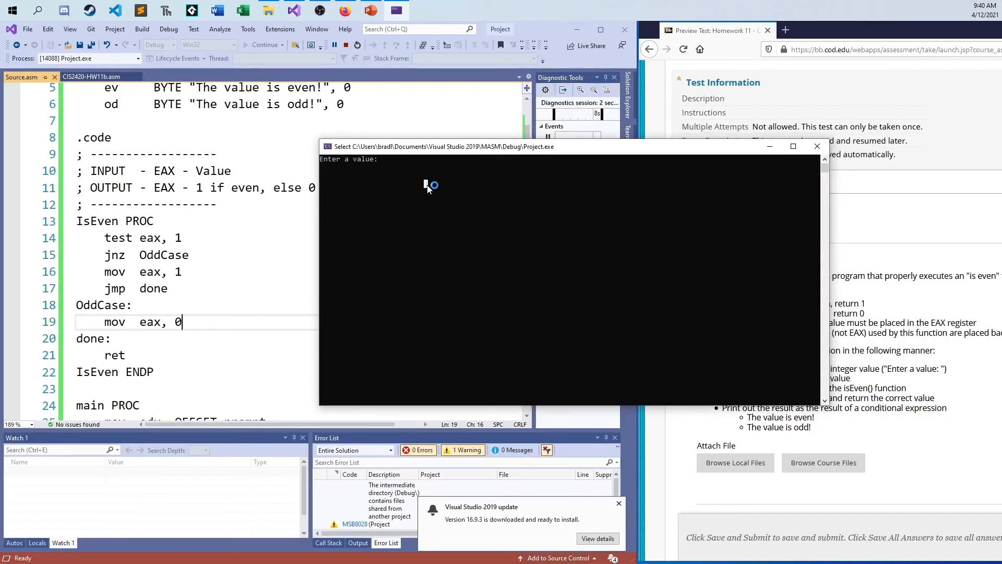
Run the program entering test values 11, 56784632 and 637467 at the prompt.
type("11")
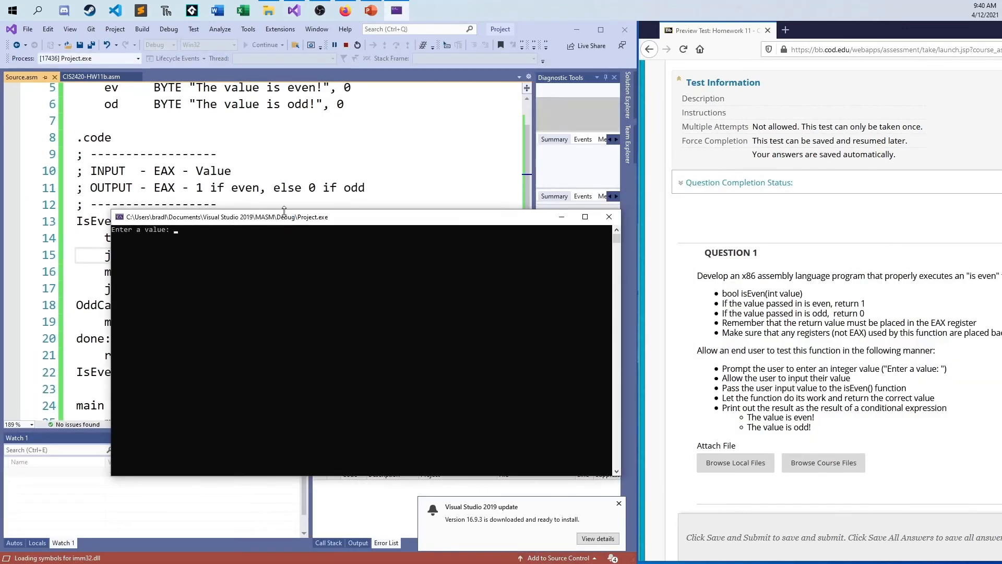
type("56784632")
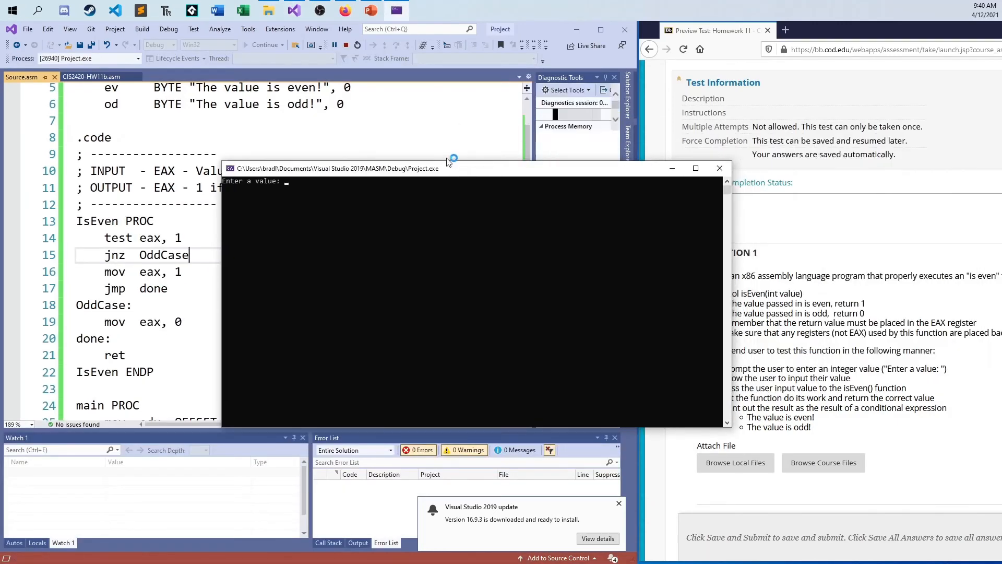
type("637467")
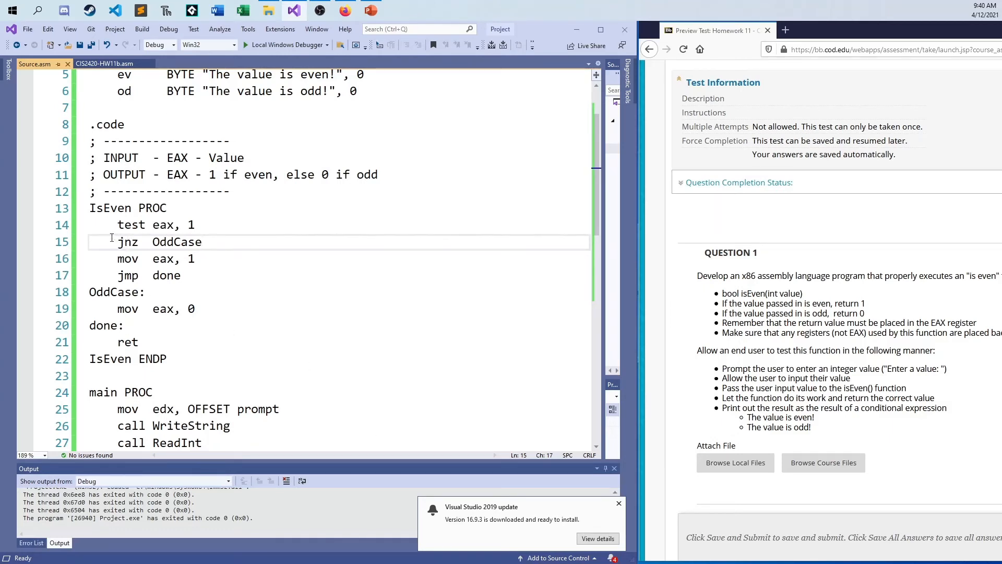
mouse_move(155, 324)
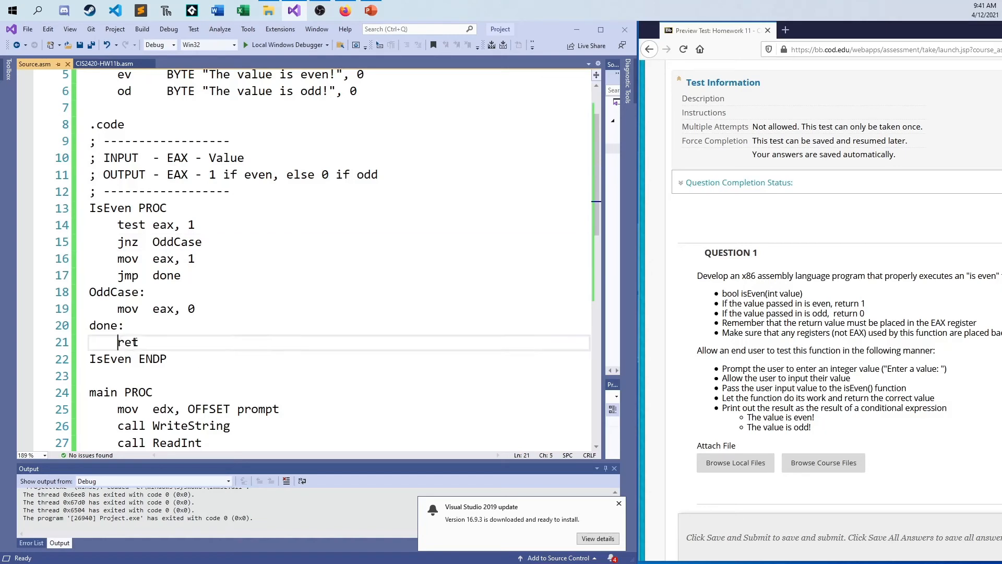
double_click(126, 341)
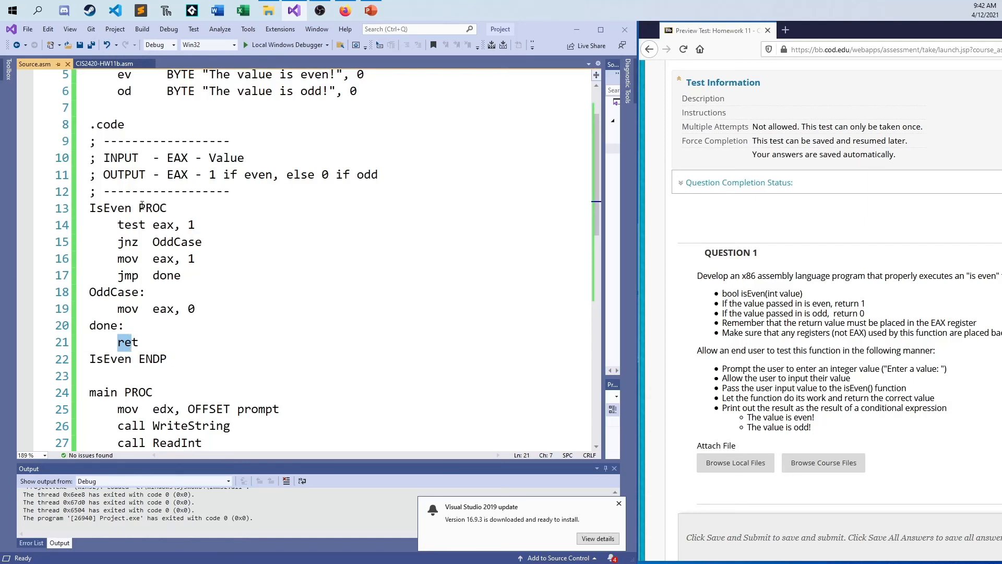
mouse_move(283, 543)
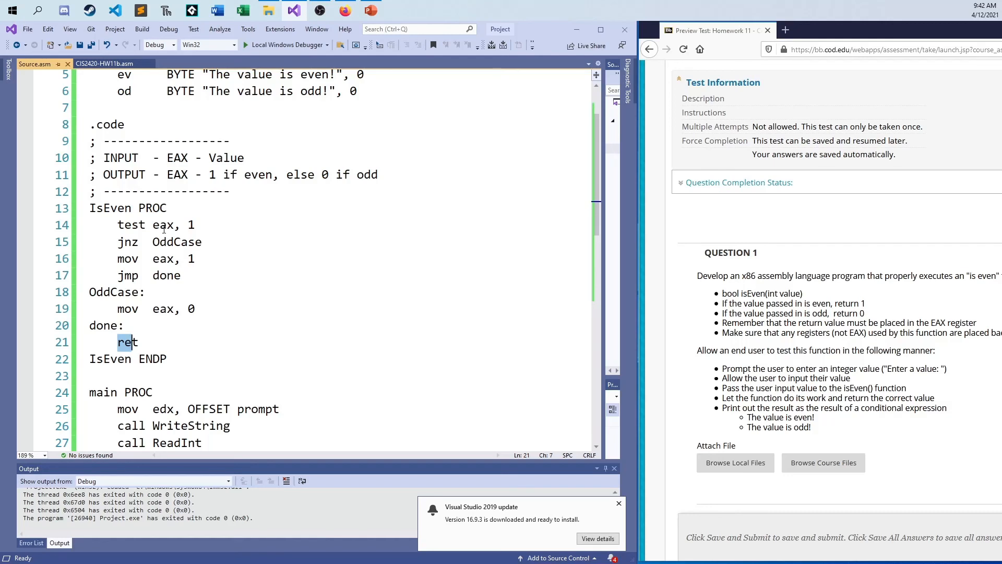
mouse_move(200, 252)
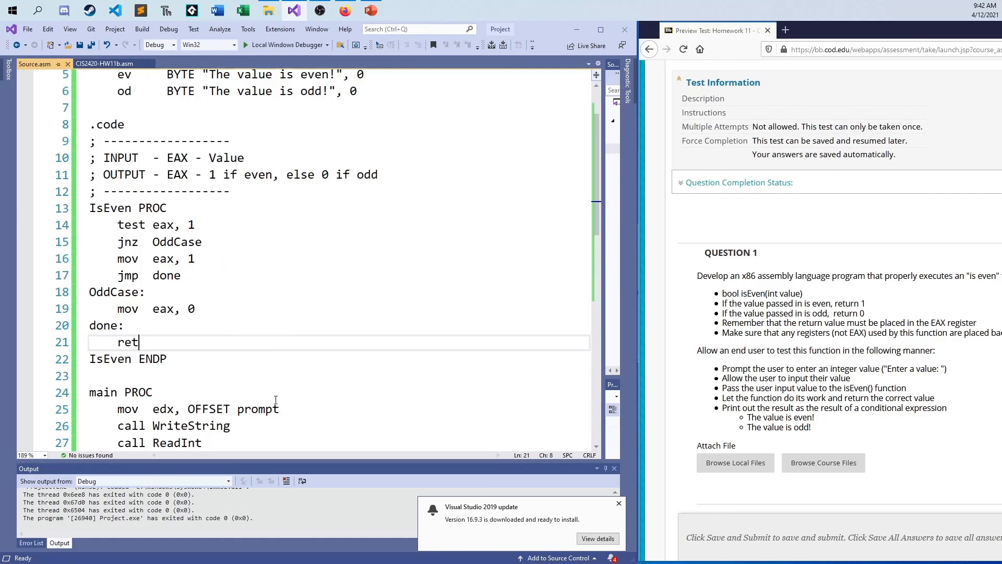
mouse_move(284, 406)
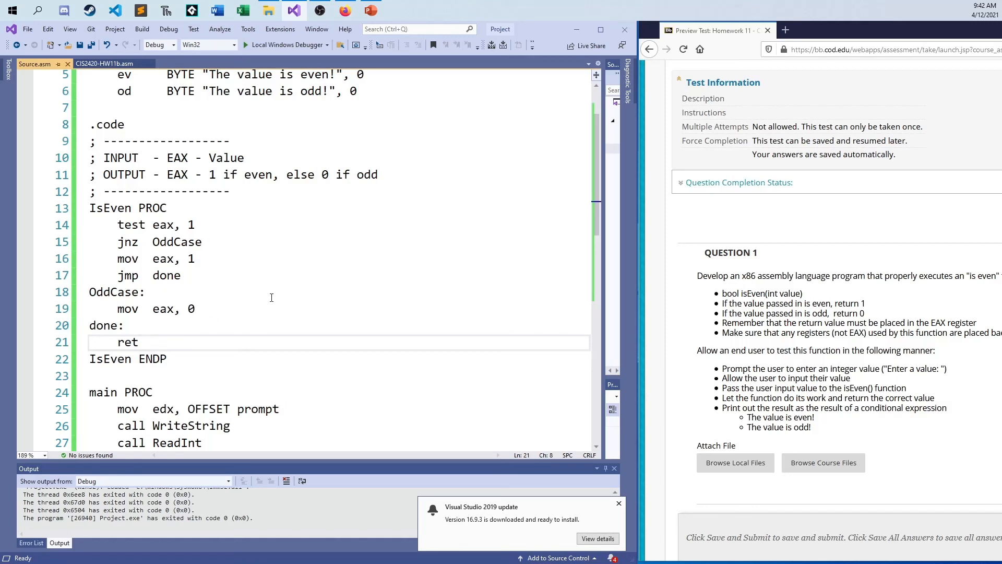
scroll("down", 3)
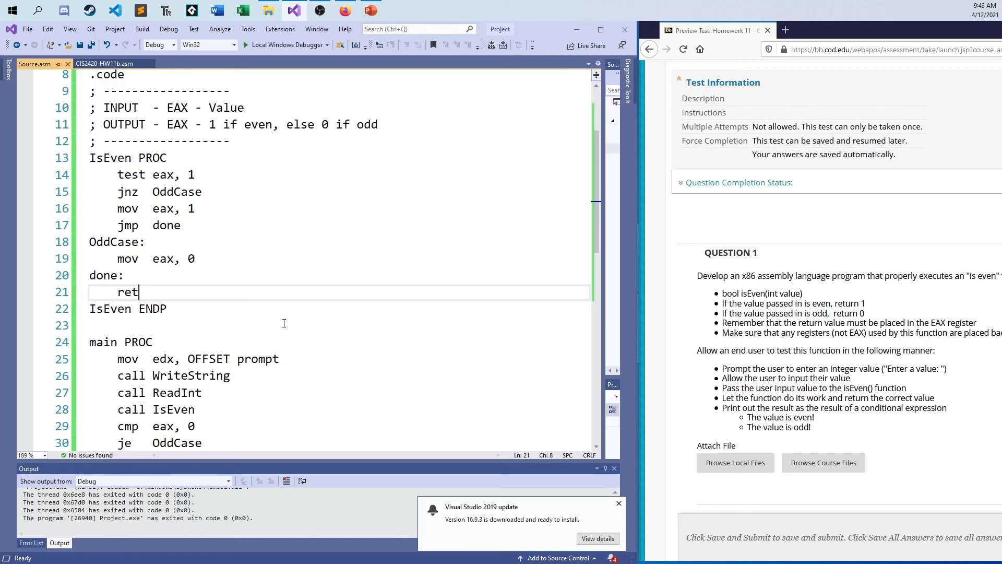
mouse_move(321, 266)
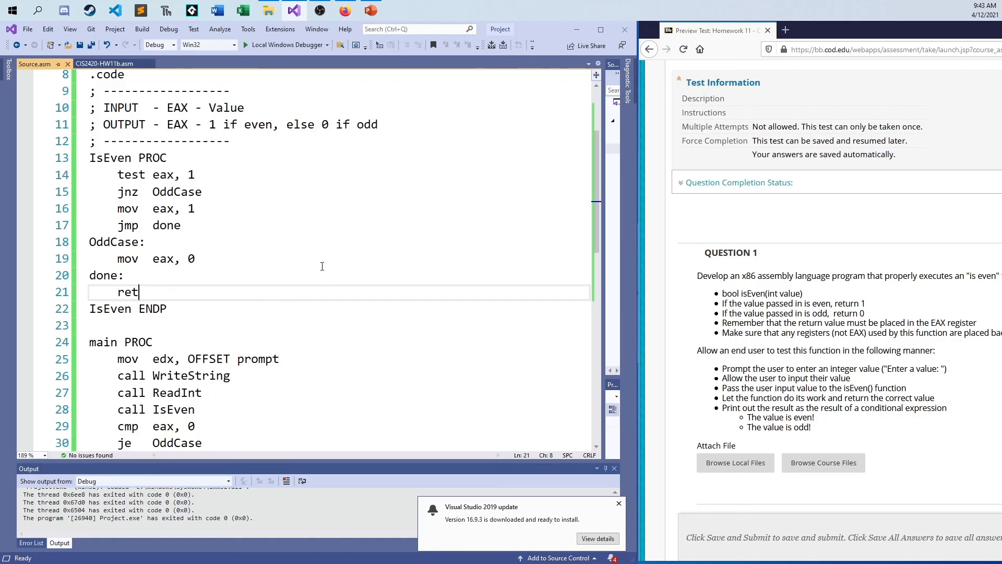